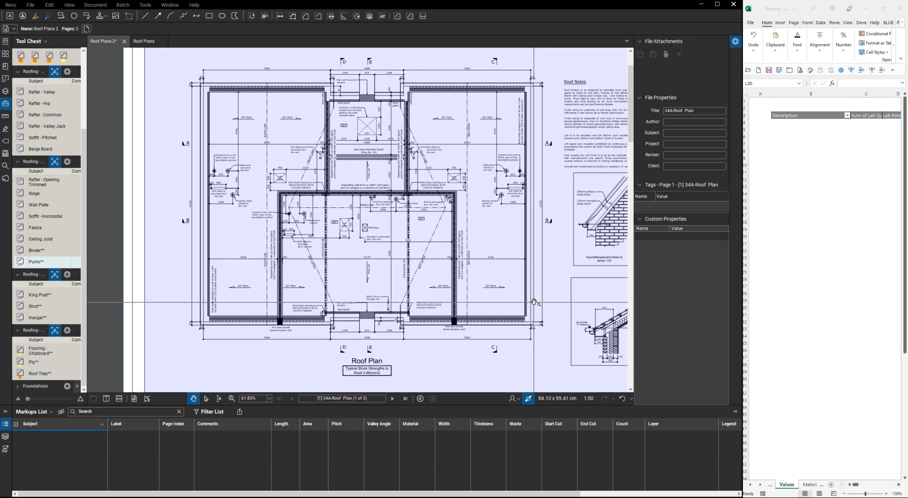
pyautogui.moveTo(198, 262)
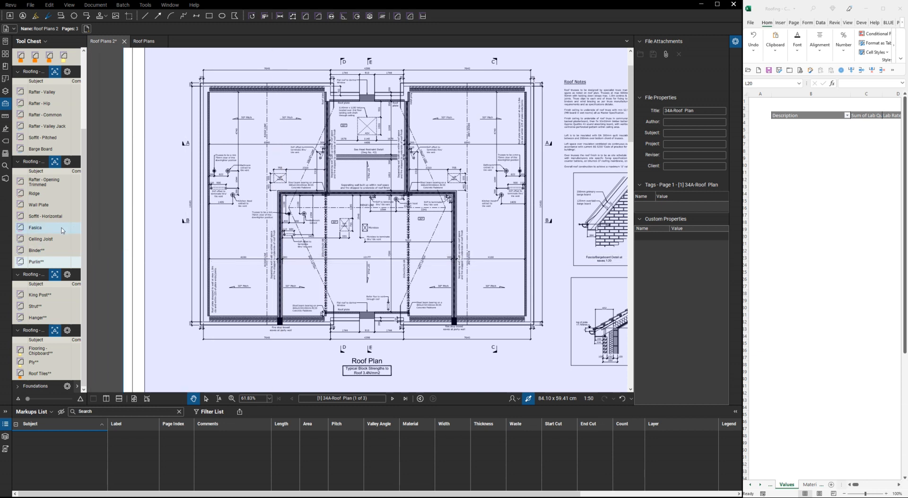
pyautogui.moveTo(58, 224)
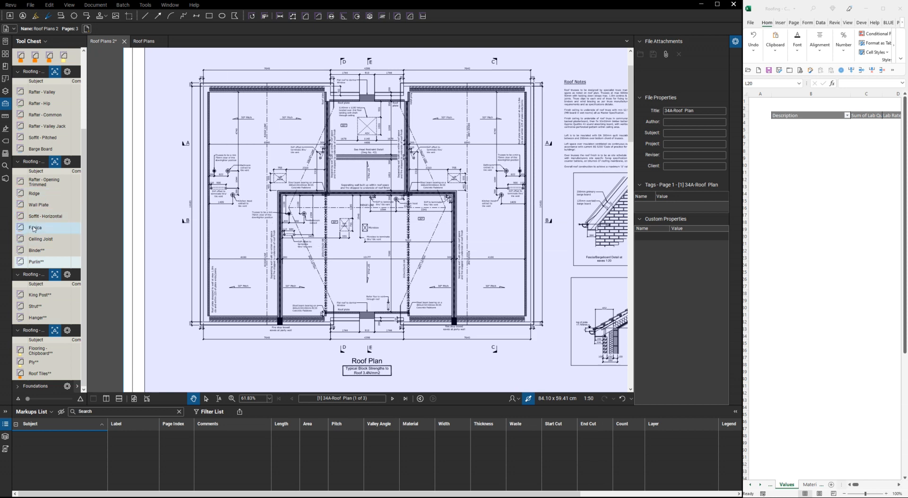
# - Trace three Ridge lines totalling 38.52 m and two Rafter - Valley lines along the valleys
pyautogui.click(34, 193)
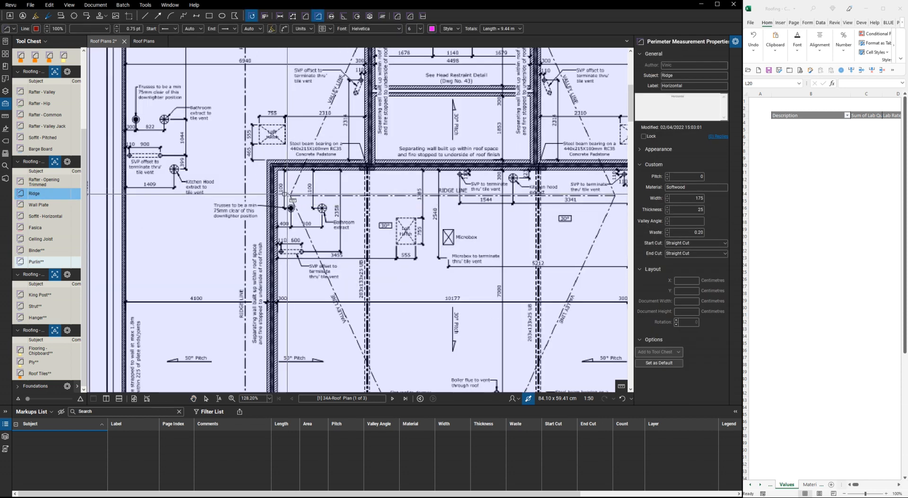
pyautogui.scroll(-3)
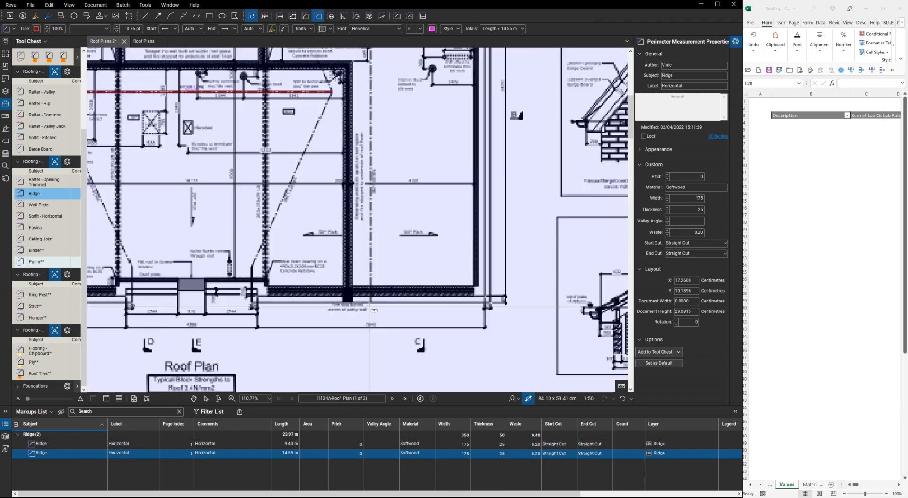
pyautogui.scroll(-3)
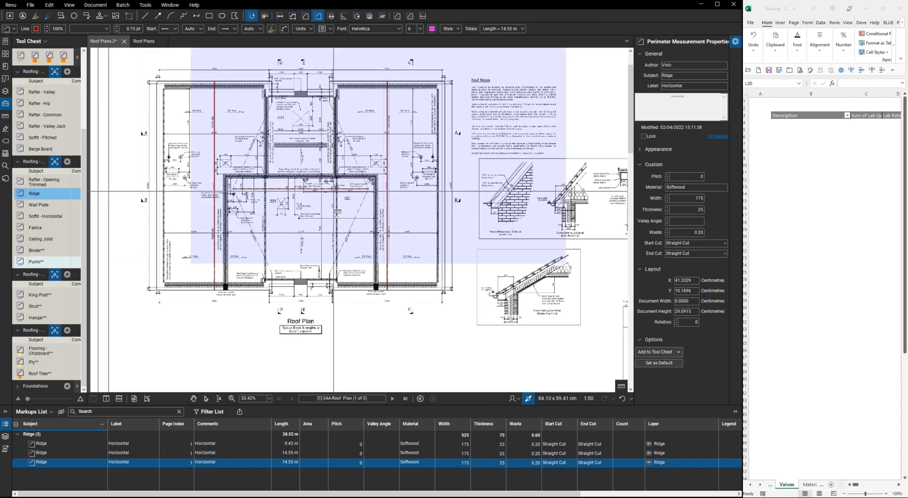
pyautogui.scroll(3)
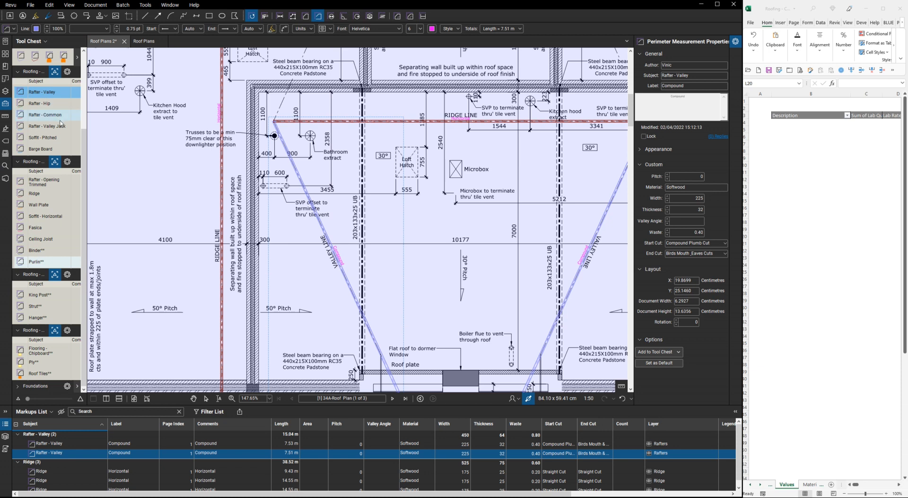
# - Draw each Rafter - Common line of about 6.8 m from ridge to roof plate
pyautogui.click(45, 115)
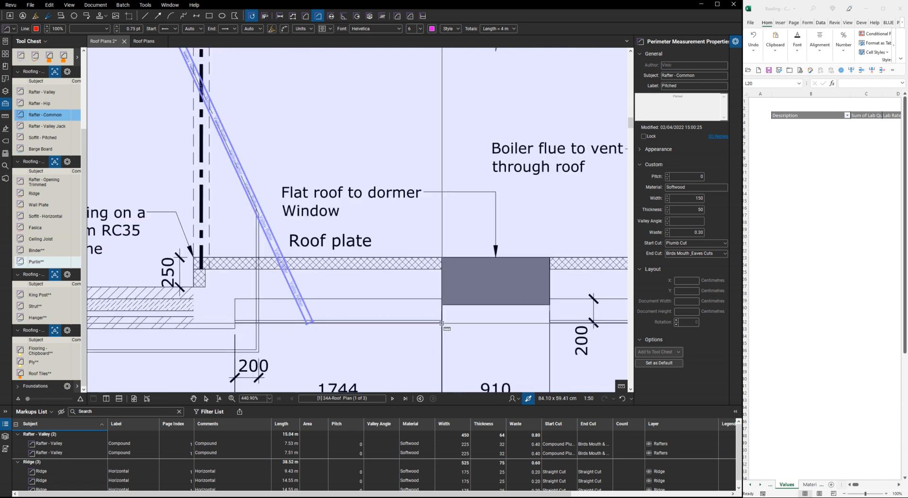
pyautogui.scroll(-3)
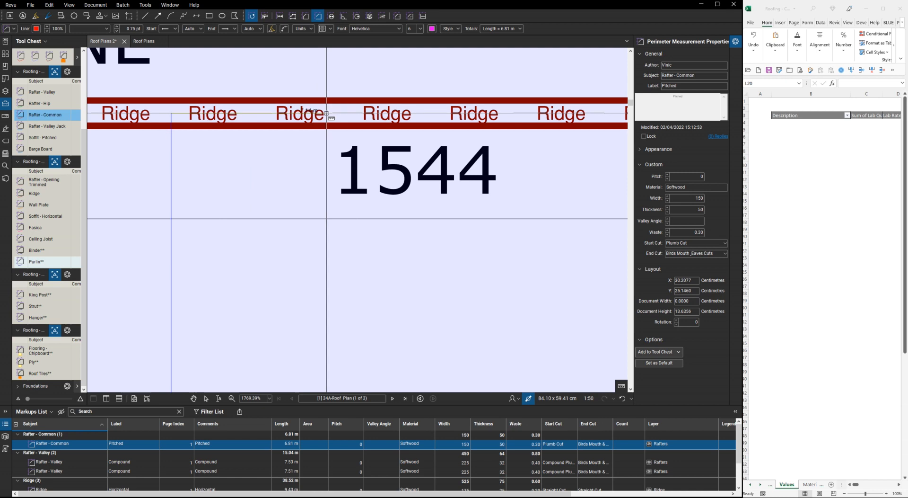
pyautogui.scroll(-3)
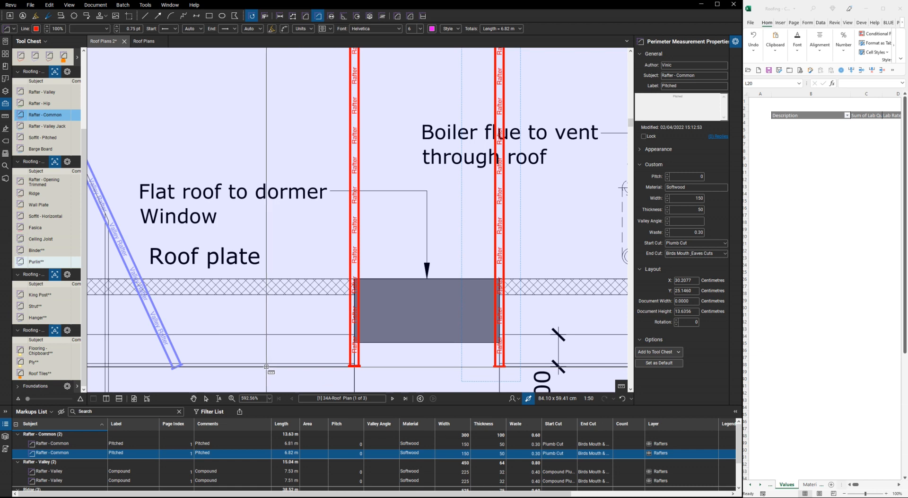
pyautogui.scroll(3)
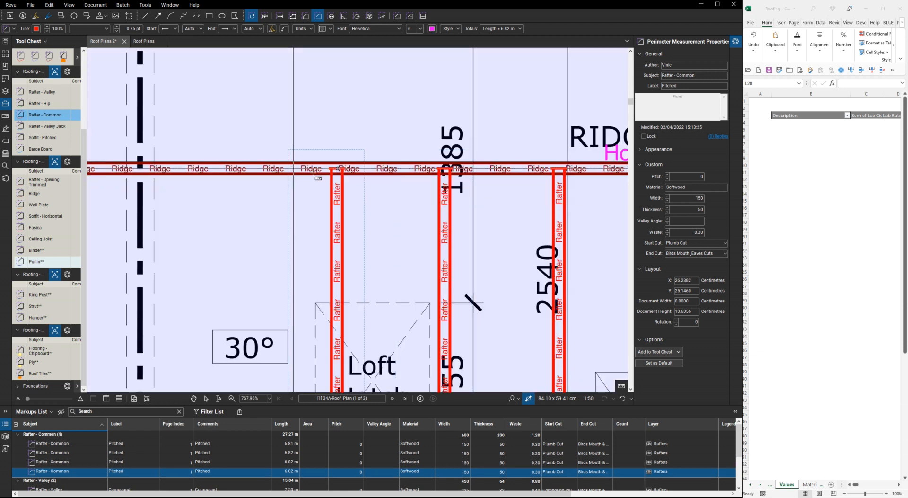
pyautogui.scroll(-3)
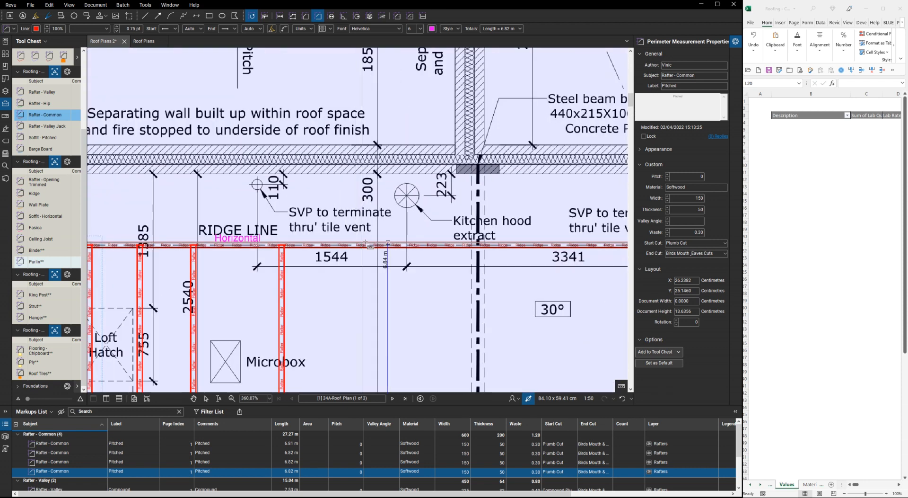
pyautogui.scroll(3)
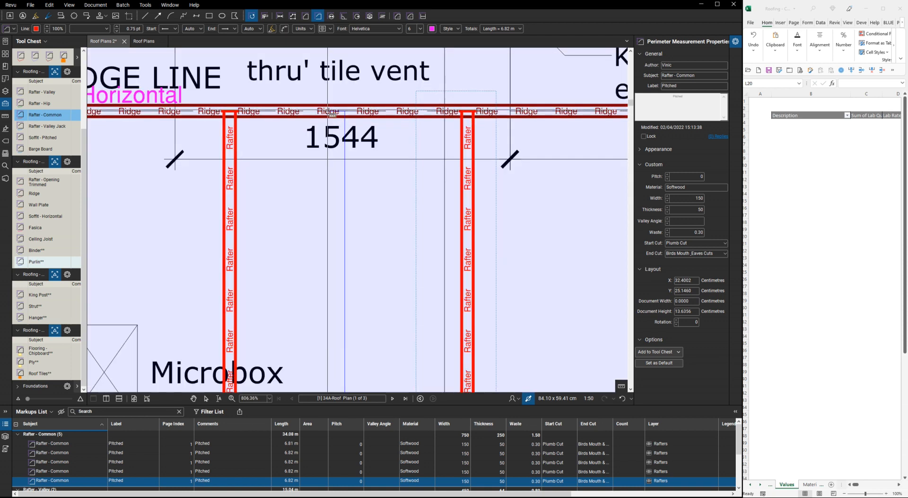
pyautogui.scroll(-3)
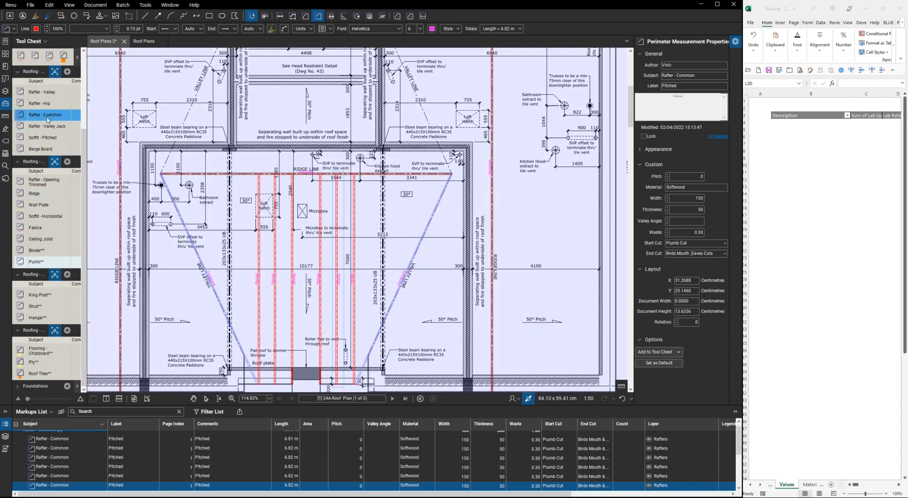
# - Draw five Rafter - Valley Jack lines totalling 20.94 m from ridge to valley line
pyautogui.click(41, 92)
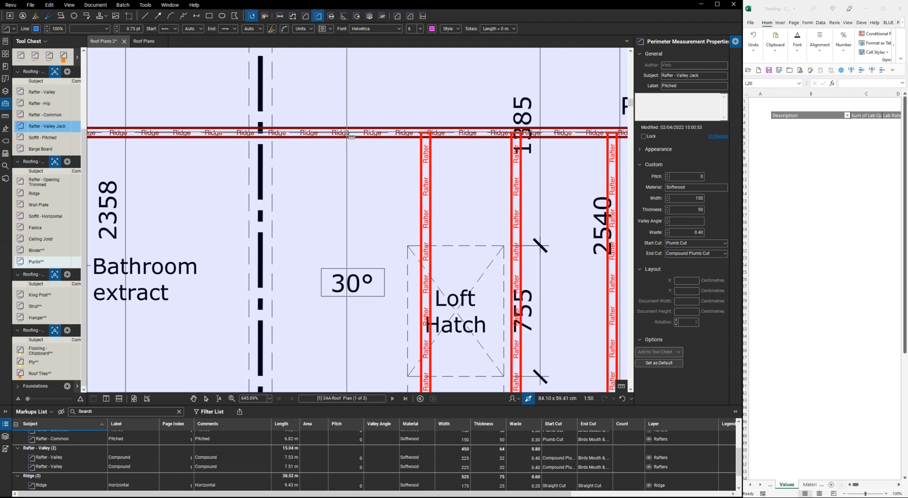
pyautogui.scroll(-3)
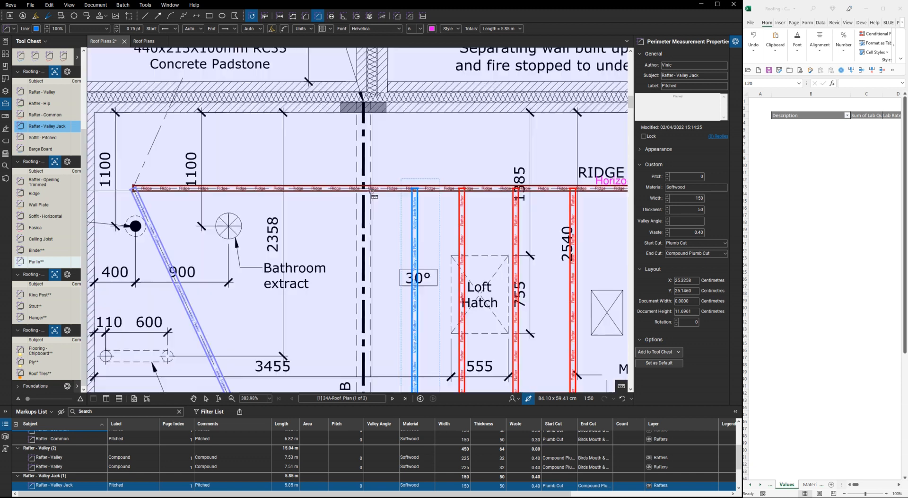
pyautogui.scroll(3)
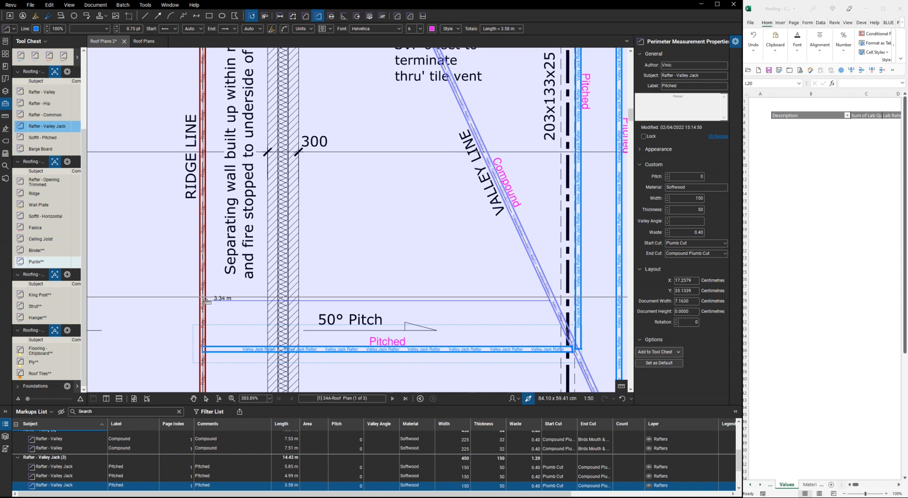
pyautogui.scroll(3)
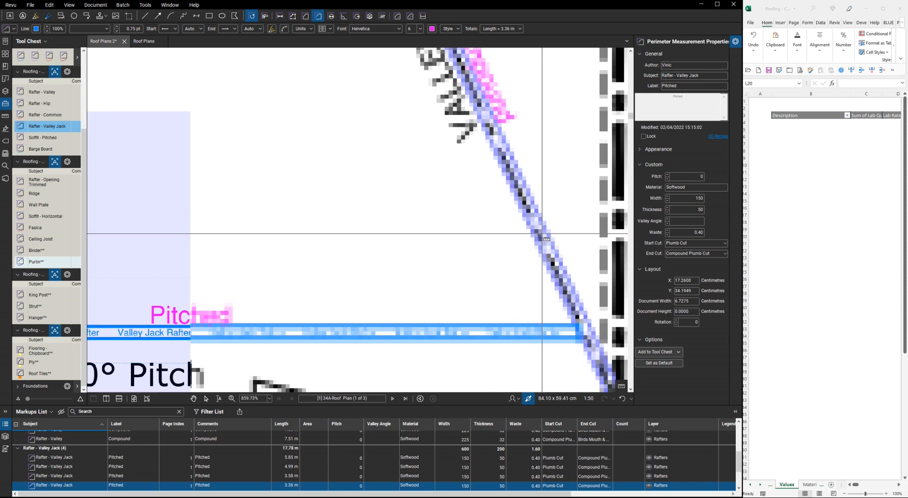
pyautogui.scroll(-3)
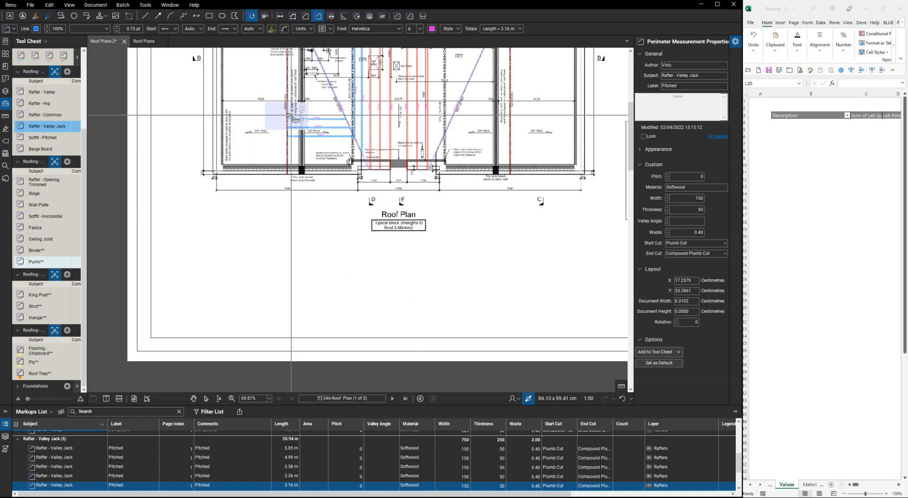
pyautogui.scroll(-3)
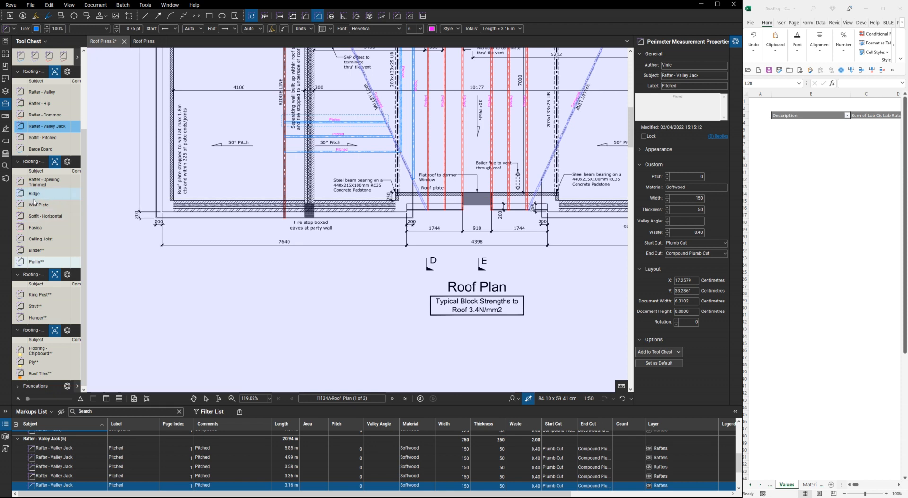
# - Trace two Fascia runs of 0.25 m and 1.56 m along the eaves, then switch to Barge Board
pyautogui.click(38, 204)
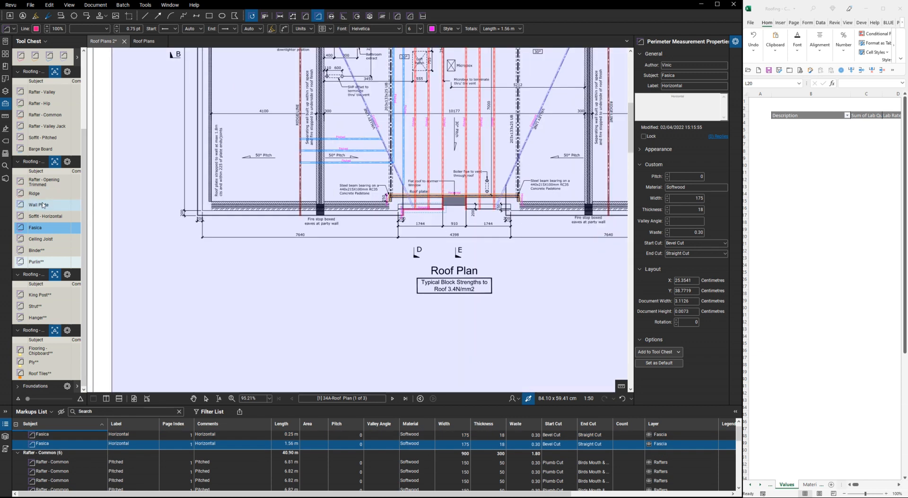
pyautogui.click(41, 149)
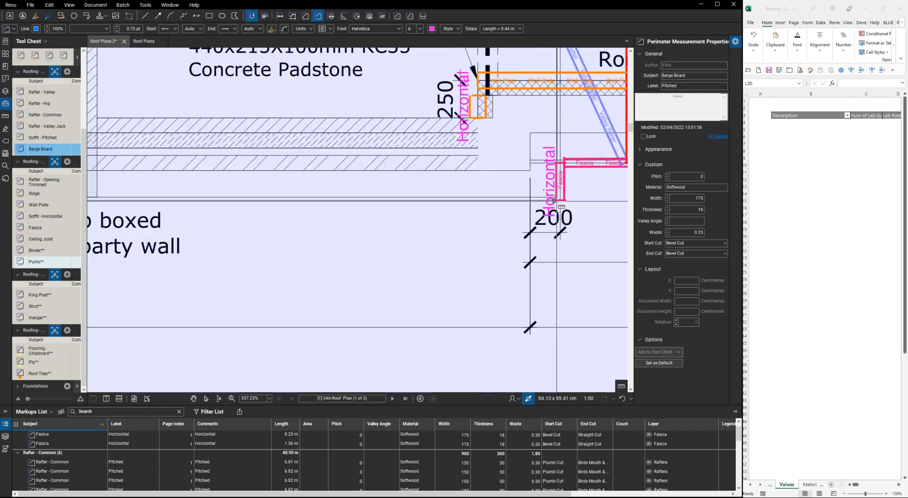
# - Trace a 4.02 m barge board, pitched soffits totalling 8.04 m and horizontal soffits totalling 1.81 m
pyautogui.scroll(-3)
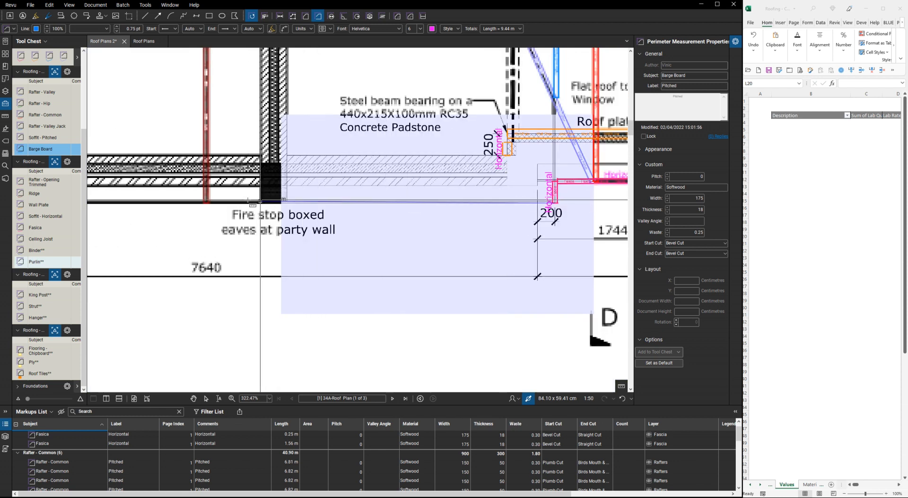
pyautogui.scroll(3)
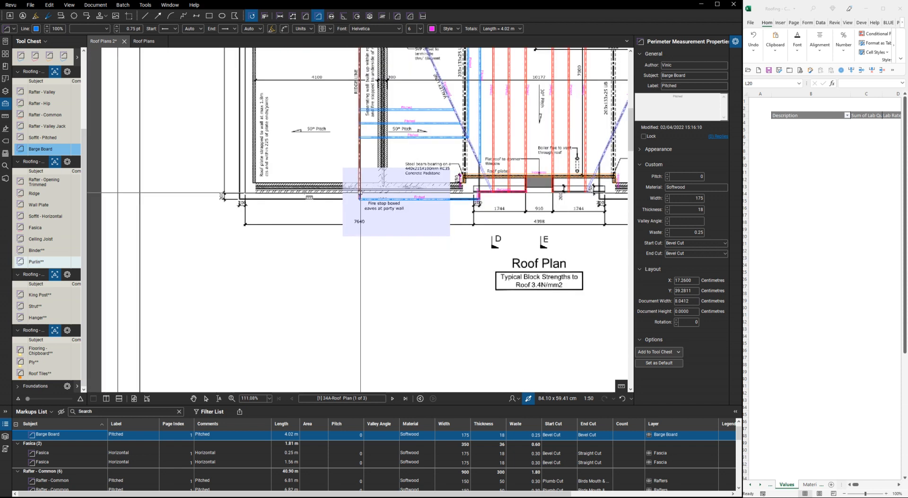
pyautogui.scroll(3)
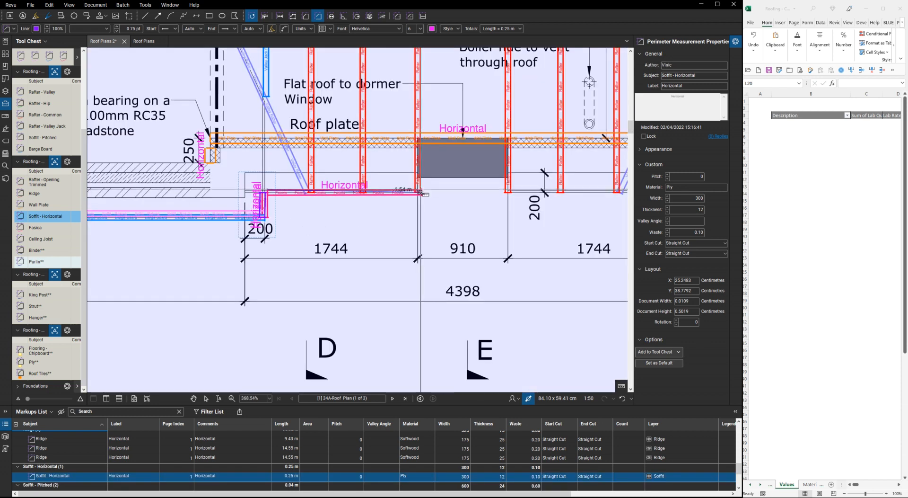
pyautogui.scroll(3)
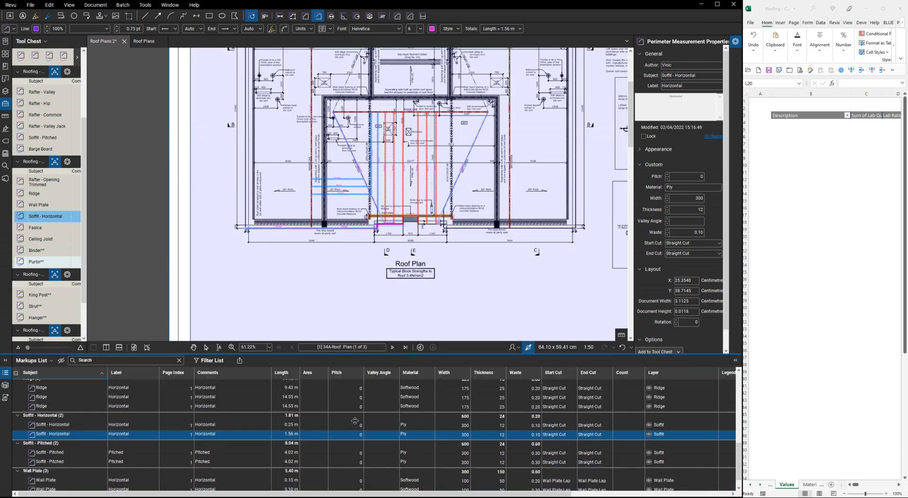
pyautogui.scroll(3)
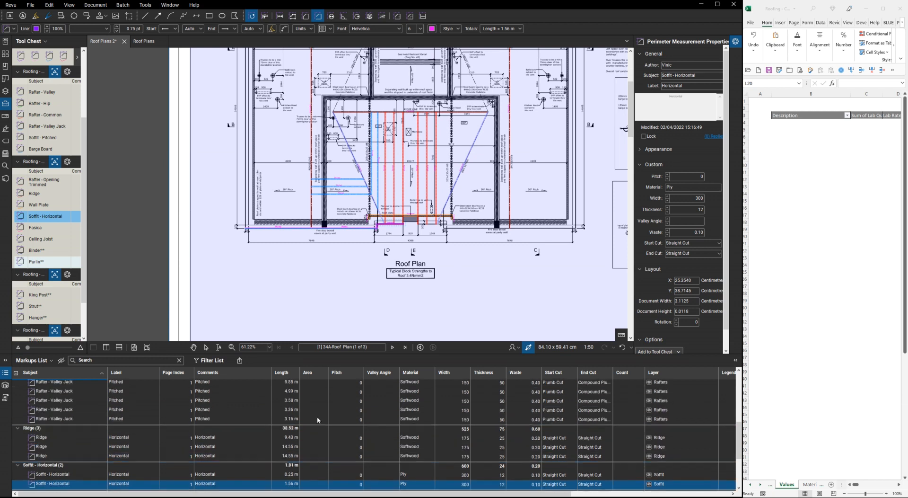
pyautogui.scroll(3)
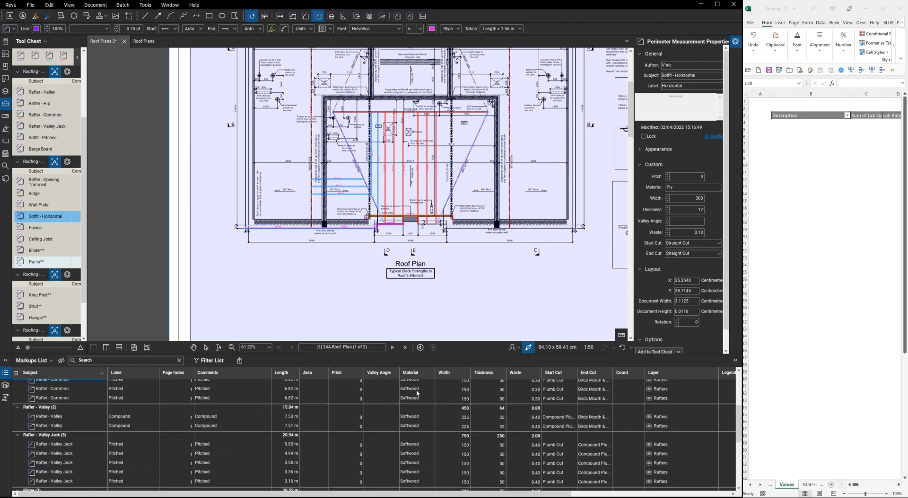
pyautogui.moveTo(455, 455)
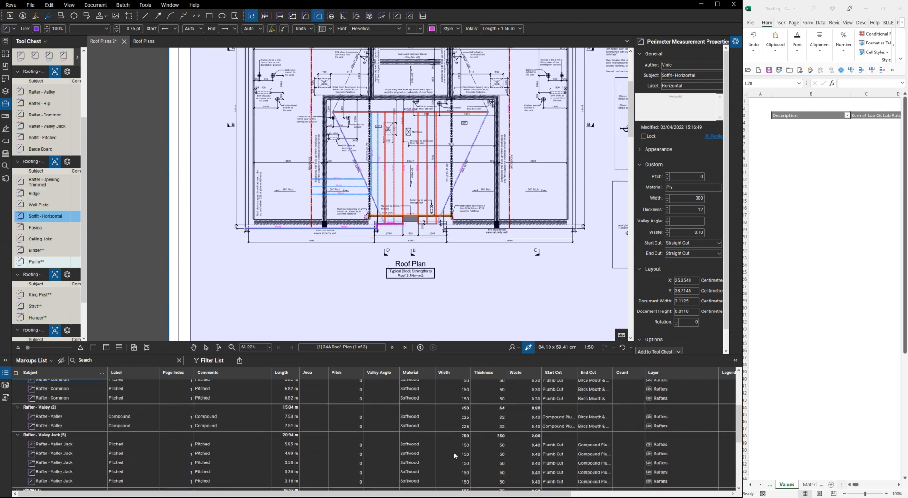
pyautogui.scroll(3)
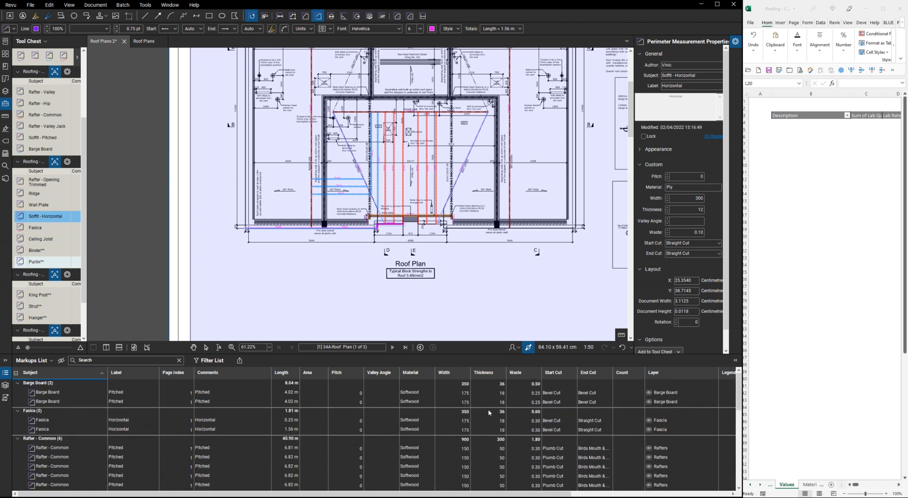
pyautogui.moveTo(463, 429)
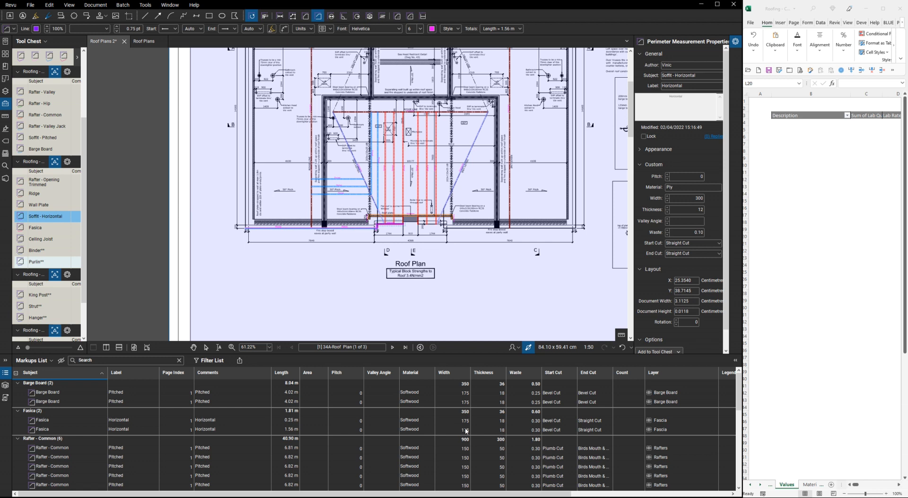
pyautogui.moveTo(374, 417)
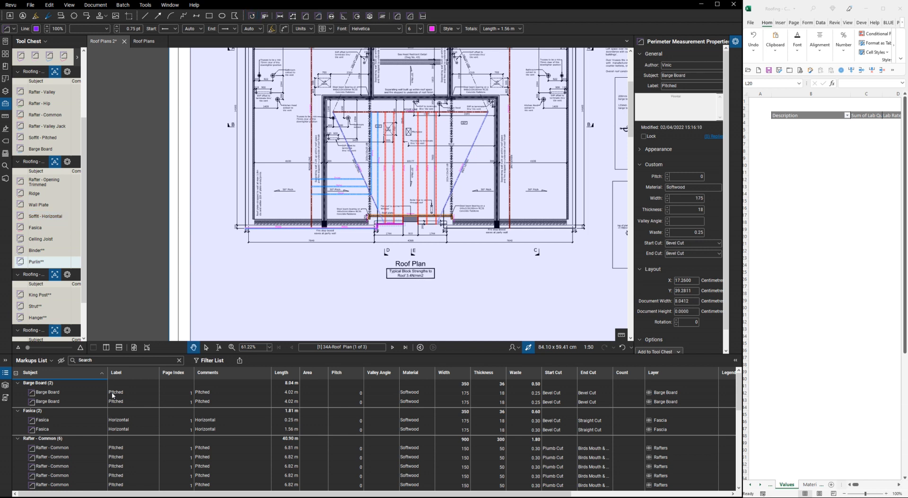
# - Give the barge boards pitch 50 and the common rafters pitch 30 via the Properties panel
pyautogui.click(47, 392)
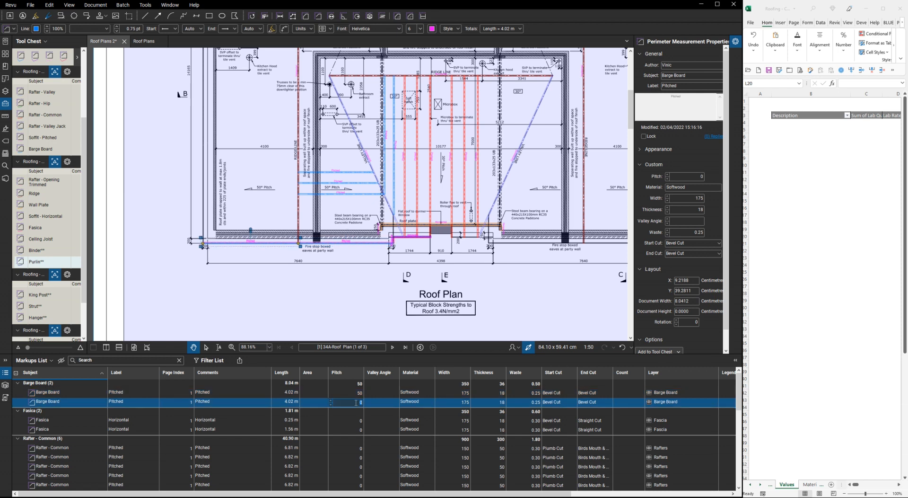
pyautogui.write('50')
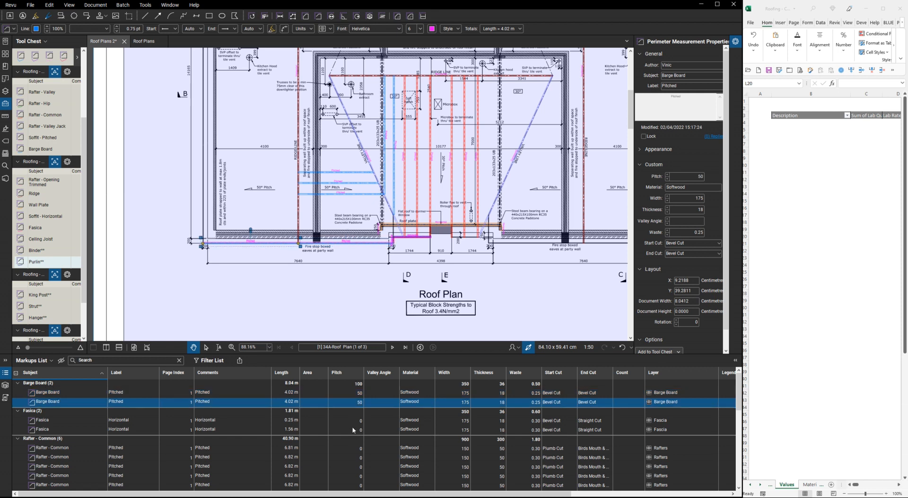
pyautogui.click(42, 419)
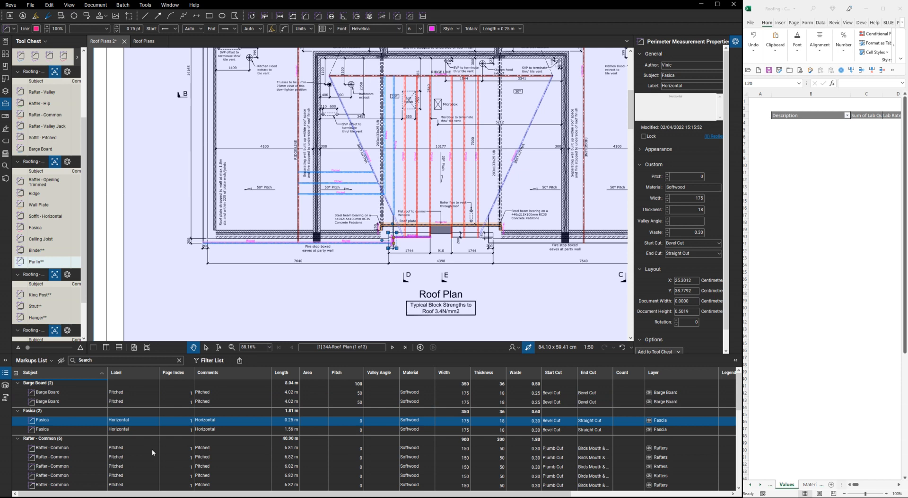
pyautogui.click(51, 447)
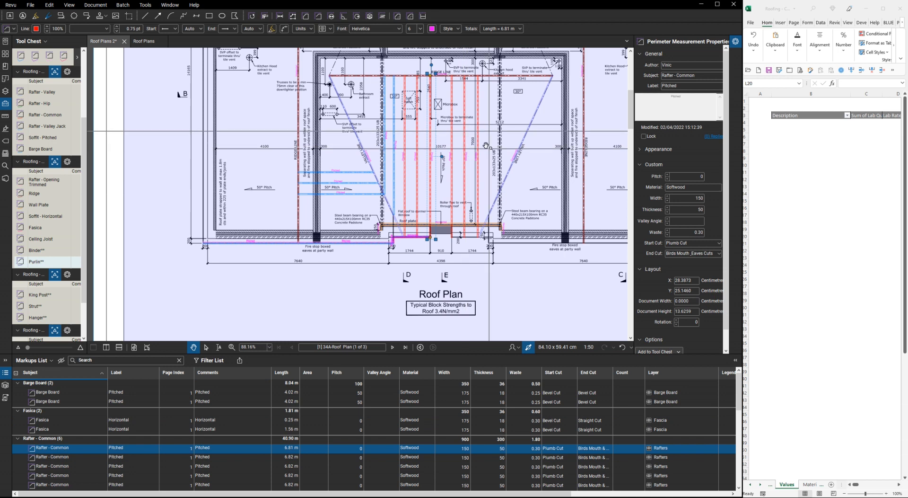
pyautogui.scroll(-3)
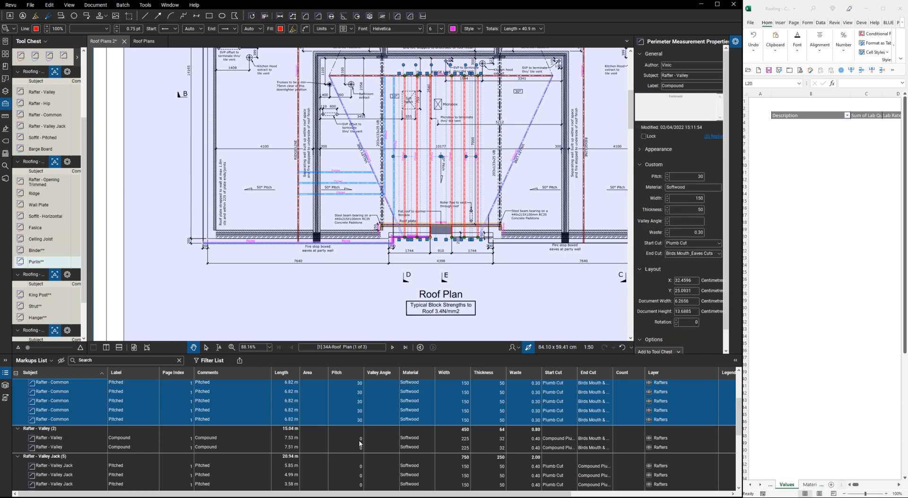
pyautogui.click(49, 437)
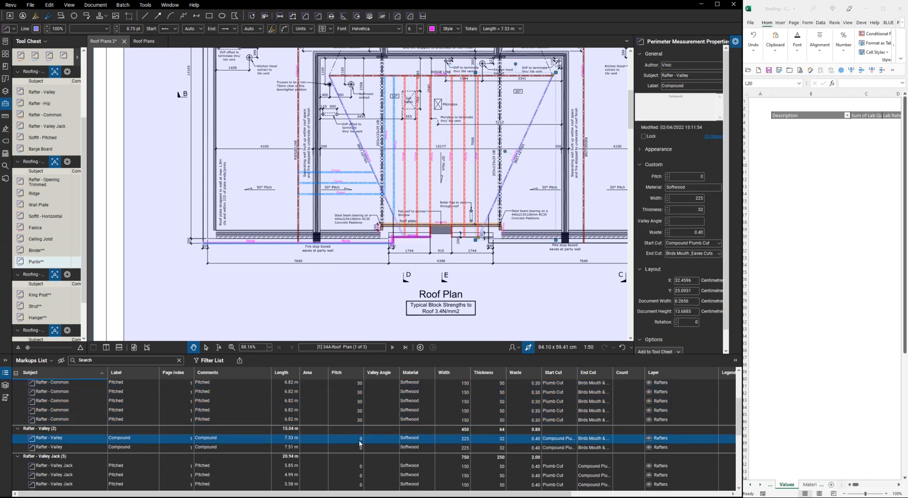
# - Set the valley jack rafters to pitch 30 for the first two and 50 for the last three
pyautogui.scroll(-3)
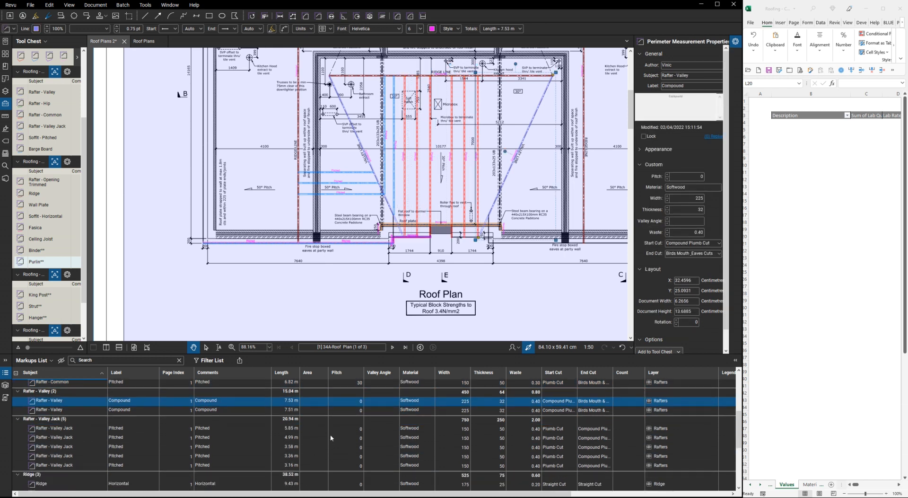
pyautogui.click(52, 428)
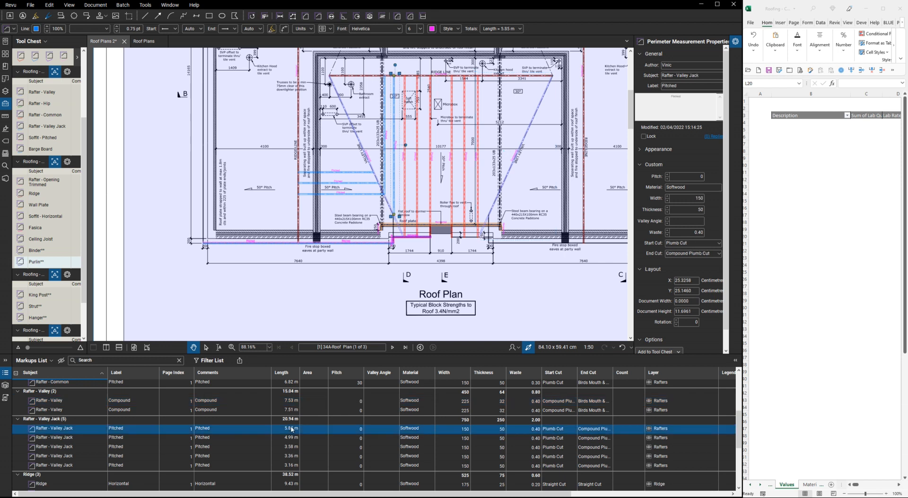
pyautogui.click(640, 170)
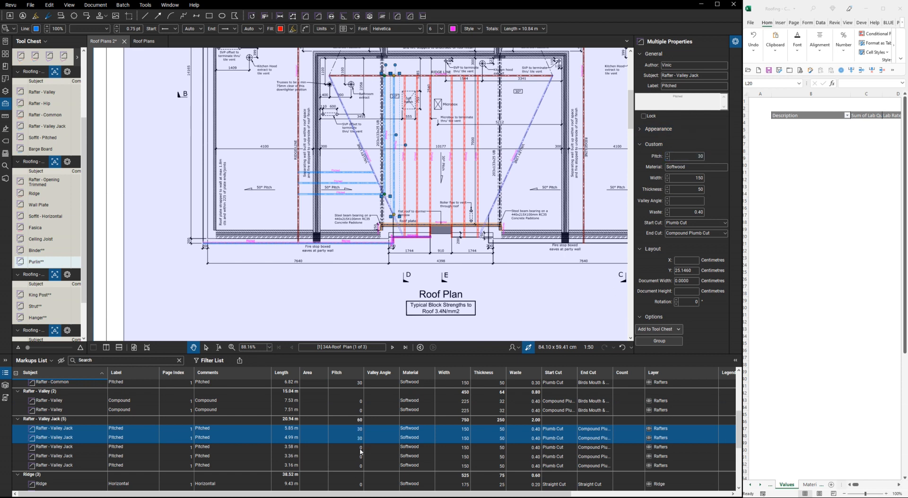
pyautogui.click(52, 446)
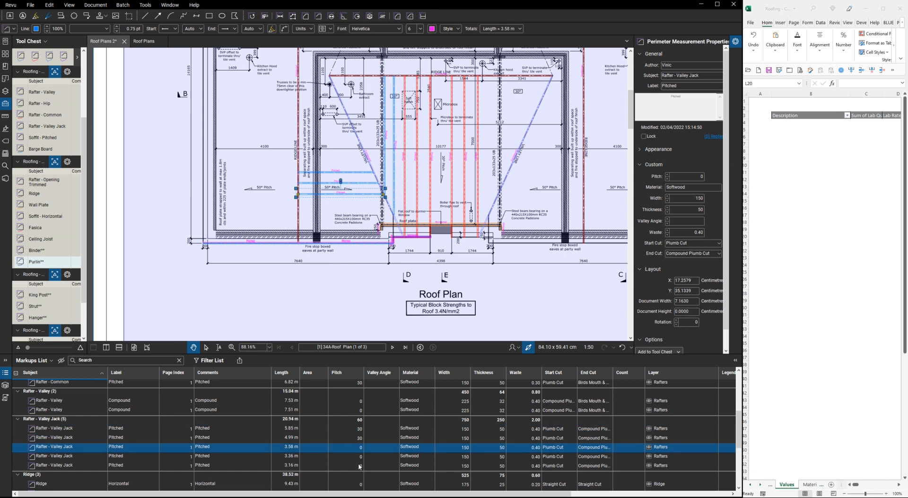
pyautogui.click(52, 464)
pyautogui.write('50')
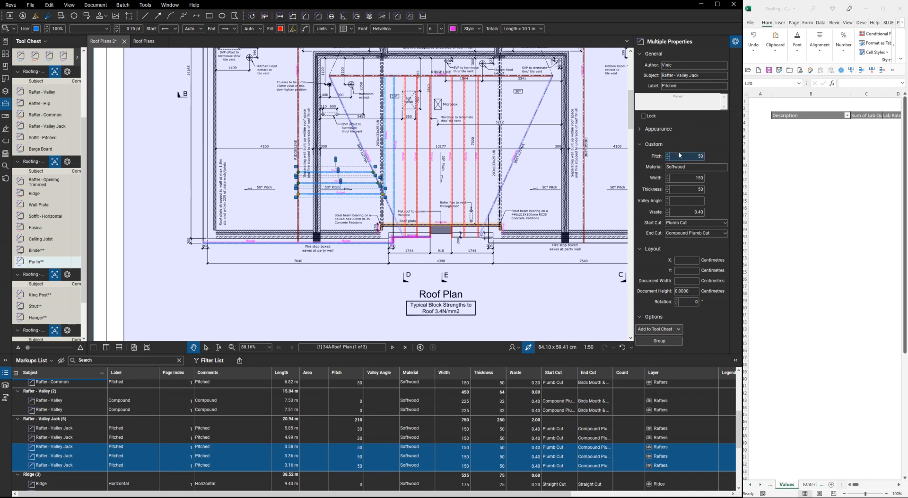
pyautogui.scroll(-3)
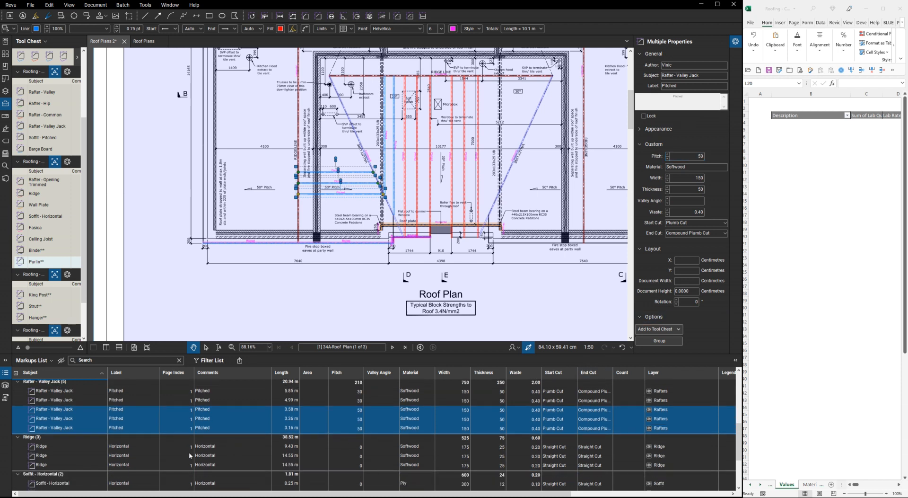
# - Select both Soffit - Pitched markups and set their Pitch to 50
pyautogui.scroll(-3)
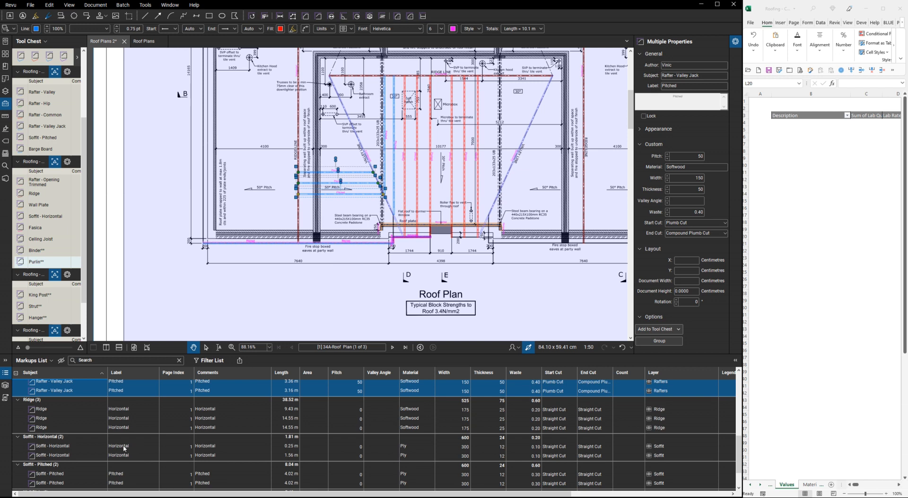
pyautogui.scroll(-3)
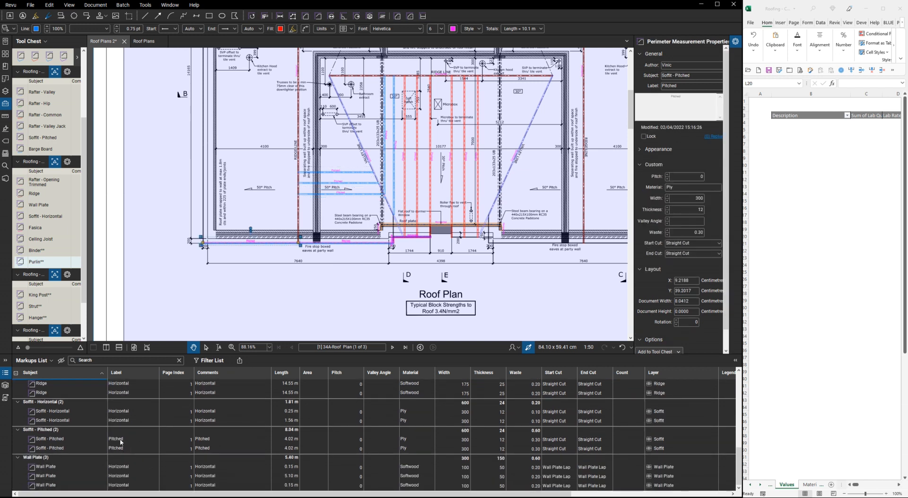
pyautogui.click(49, 439)
pyautogui.write('50')
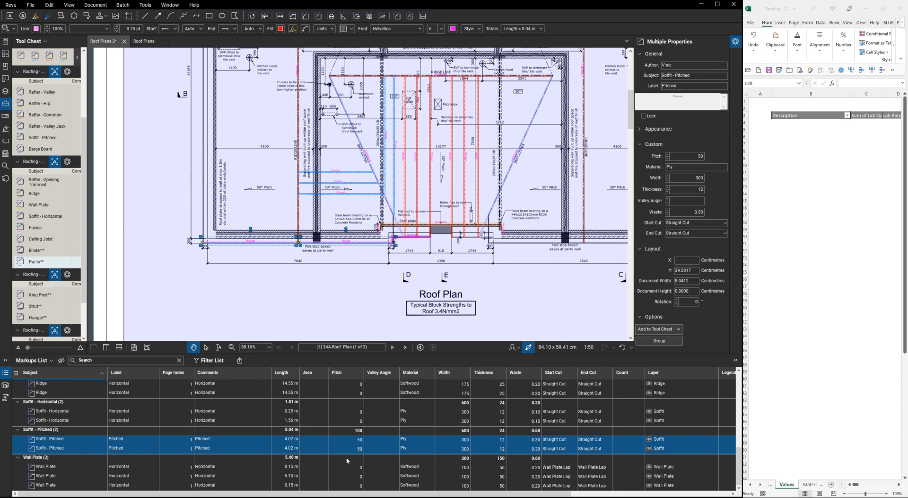
pyautogui.scroll(-3)
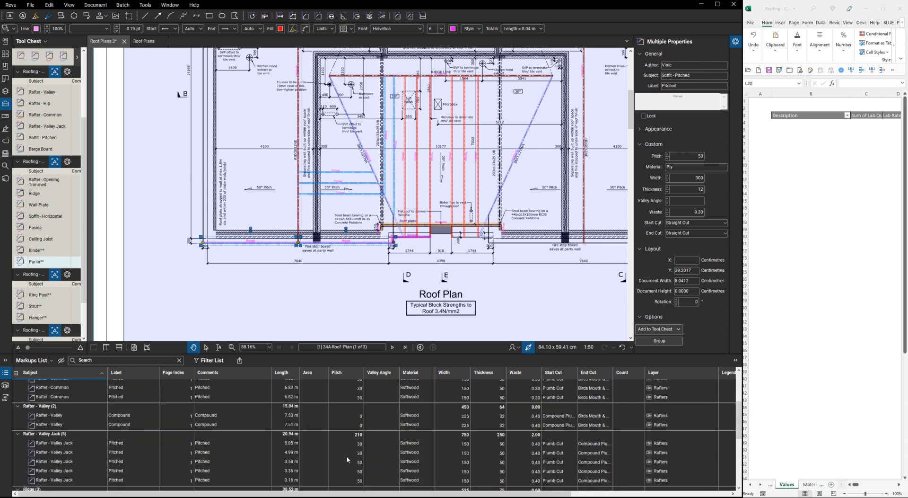
pyautogui.scroll(3)
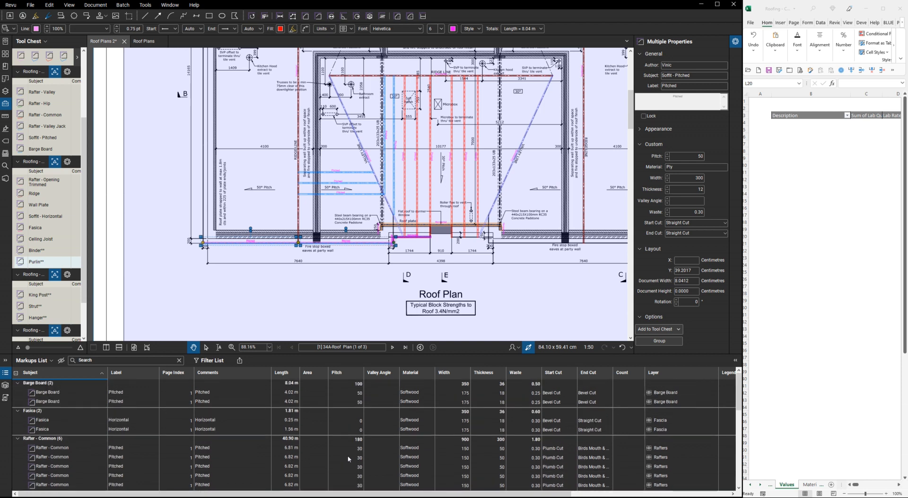
pyautogui.moveTo(360, 294)
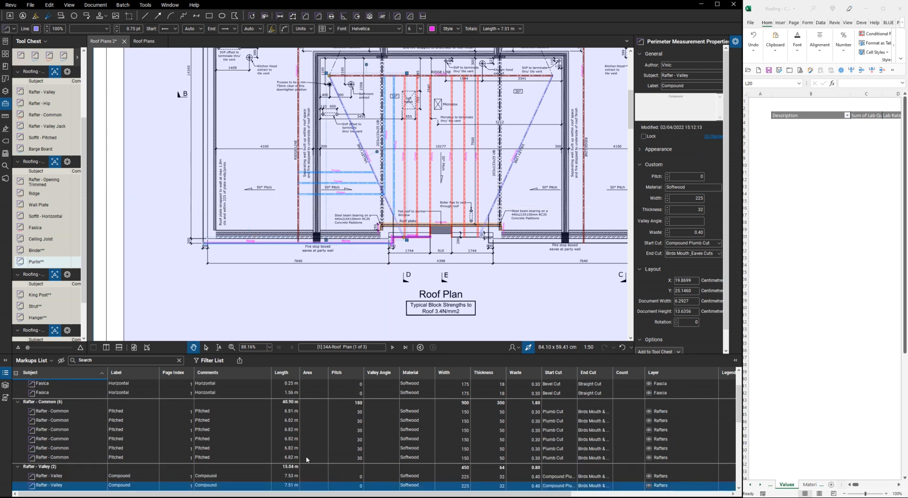
pyautogui.moveTo(316, 447)
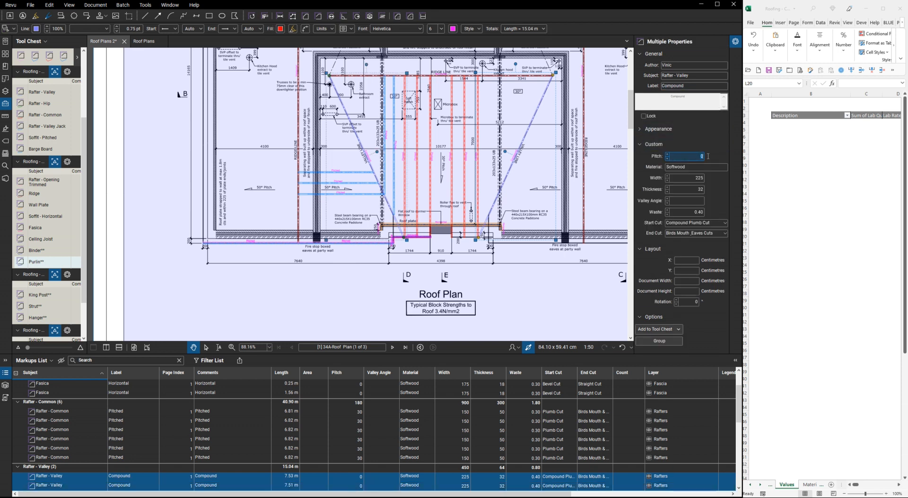
# - Set both valley rafters to pitch 30 and measure the 24.67° valley rafter angle on the plan
pyautogui.write('30')
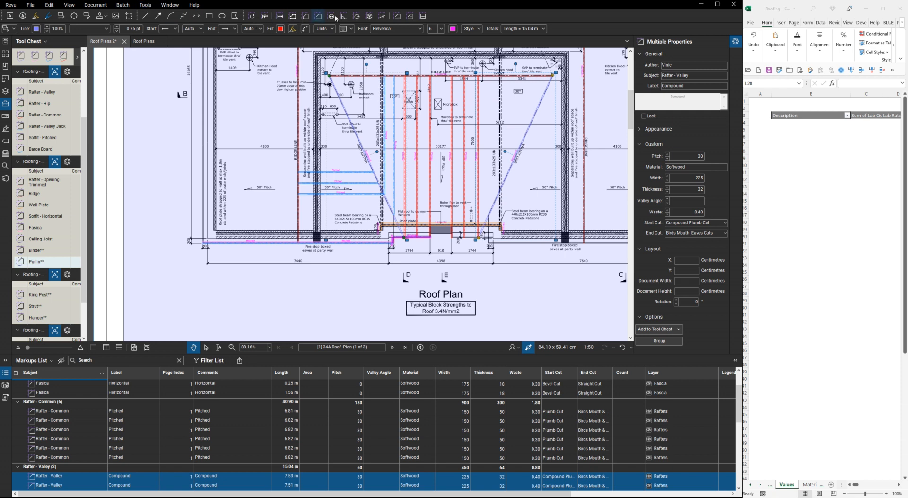
pyautogui.click(342, 17)
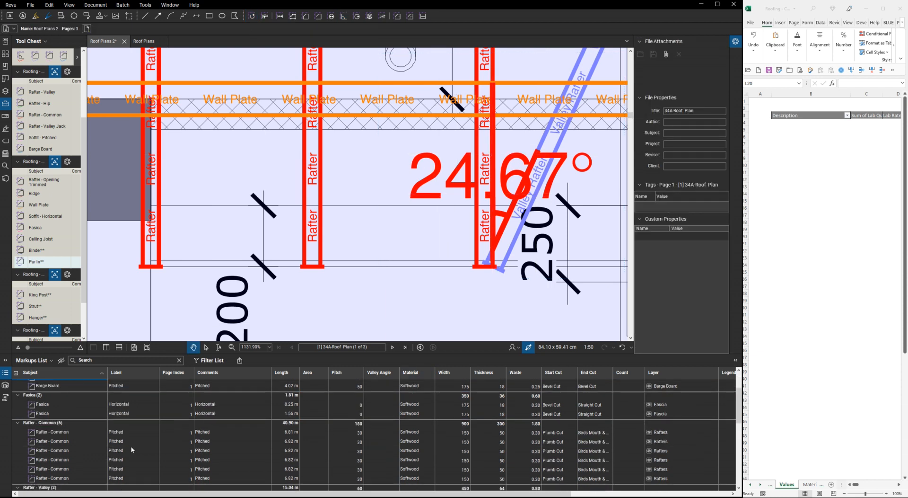
# - Enter a Valley Angle of 24.67 on both Rafter - Valley markups
pyautogui.scroll(-3)
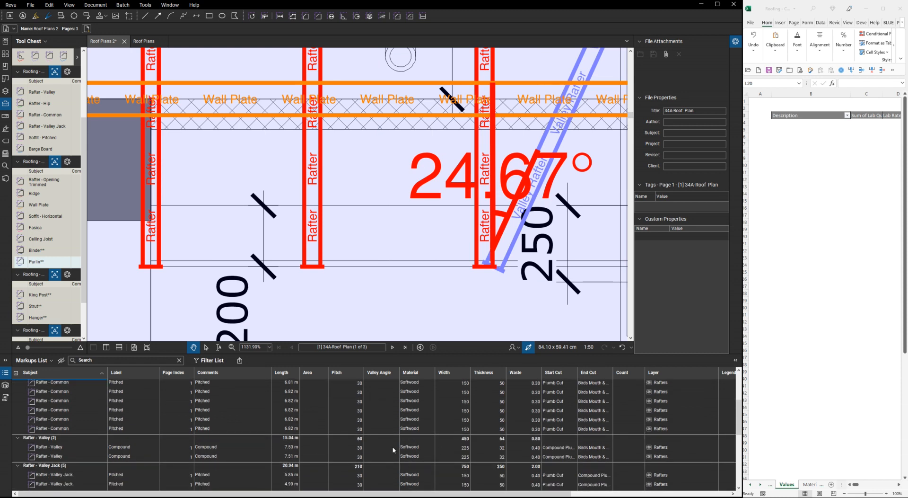
pyautogui.click(49, 446)
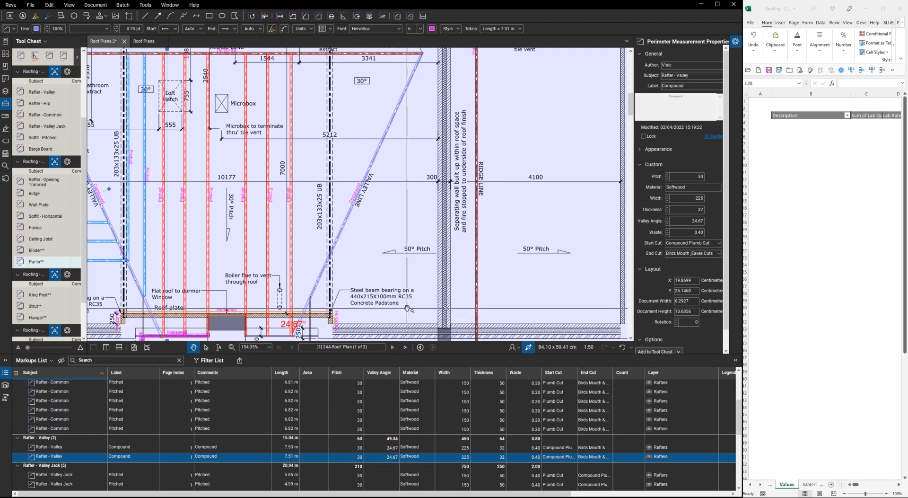
pyautogui.scroll(-3)
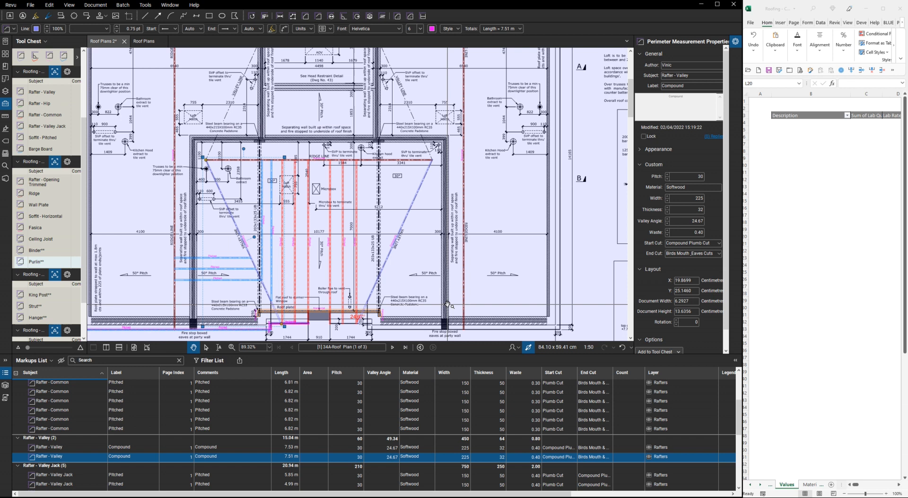
pyautogui.moveTo(348, 226)
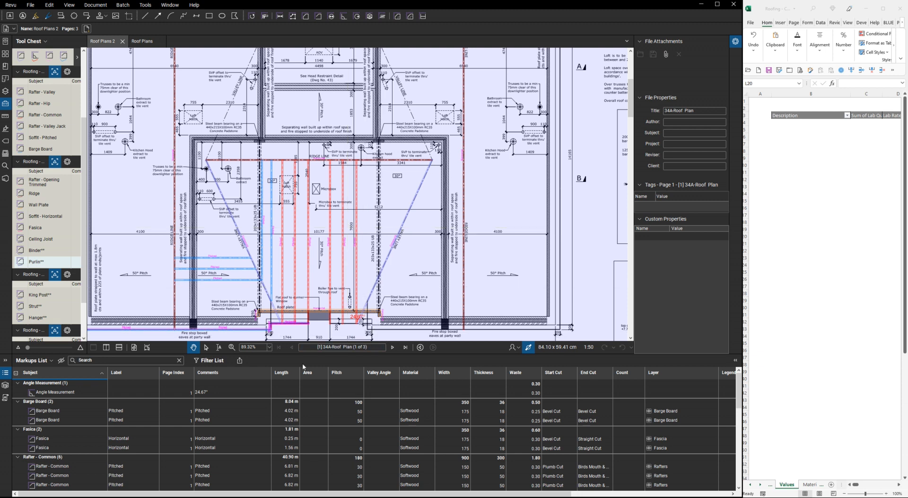
# - Export a CSV Summary of the markups with totals, column headers and units as Roof Plans 2
pyautogui.click(240, 360)
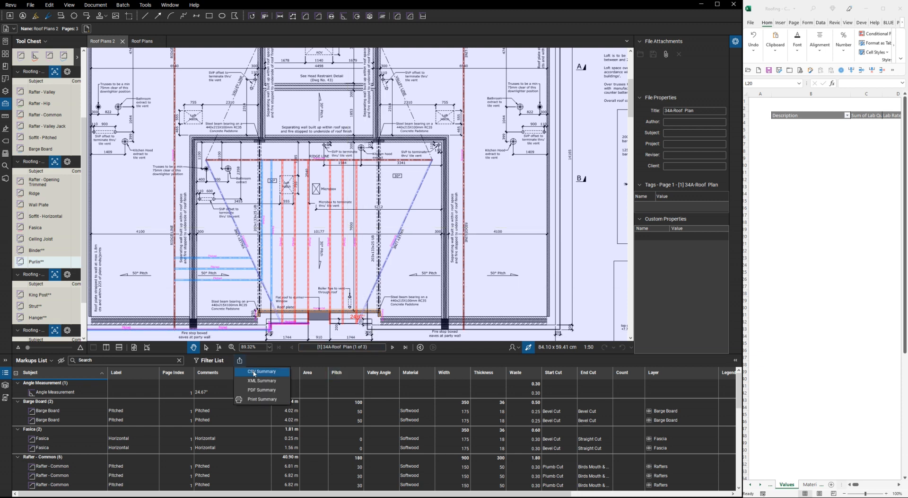
pyautogui.click(261, 371)
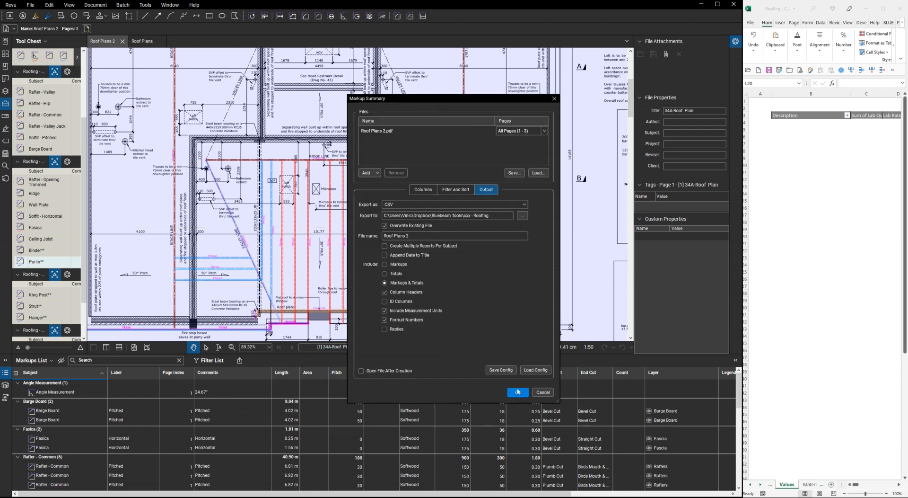
pyautogui.click(517, 392)
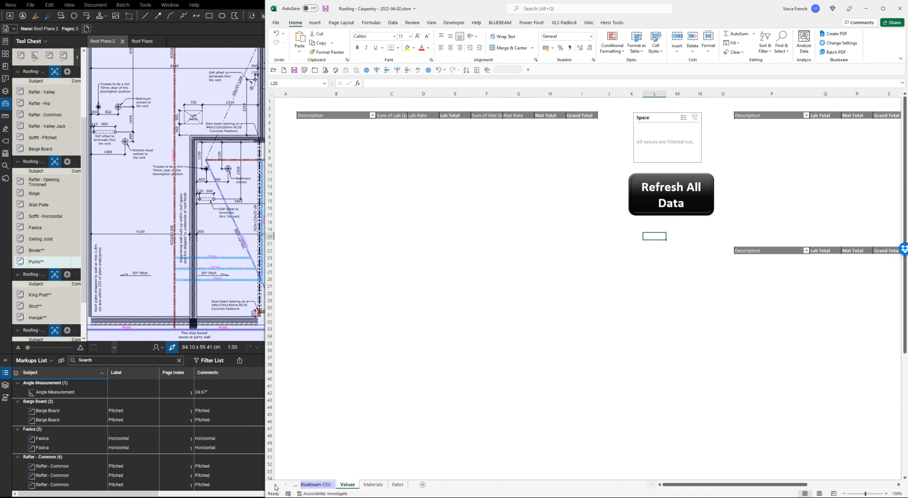
# - Verify the Bluebeam CSV file path, return to Values and Refresh All so Block G totals update (£1,057 materials)
pyautogui.click(321, 483)
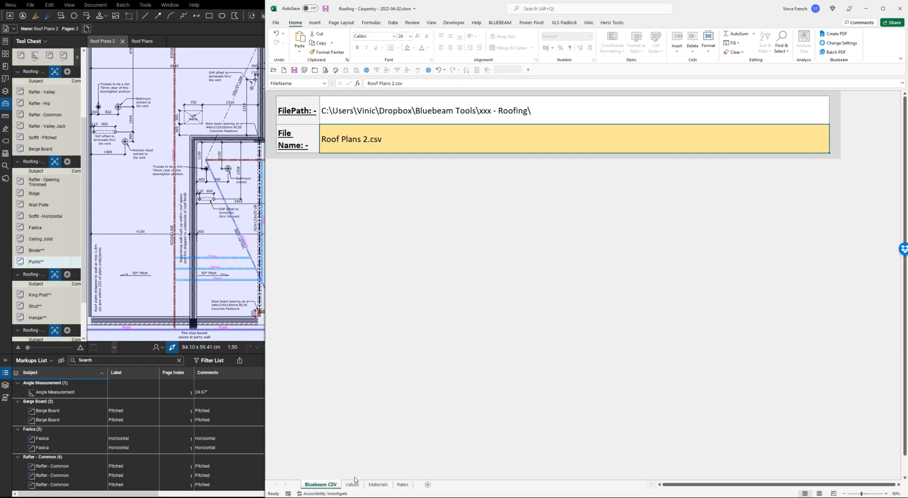
pyautogui.click(352, 483)
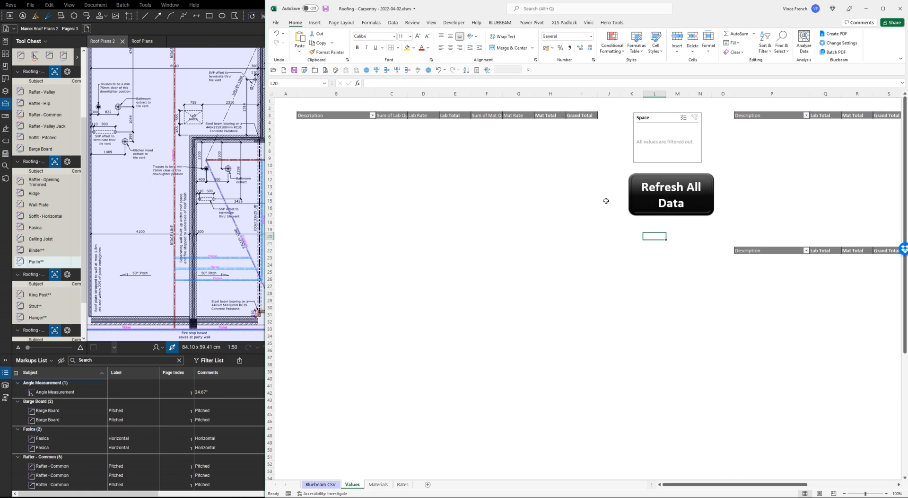
pyautogui.click(670, 194)
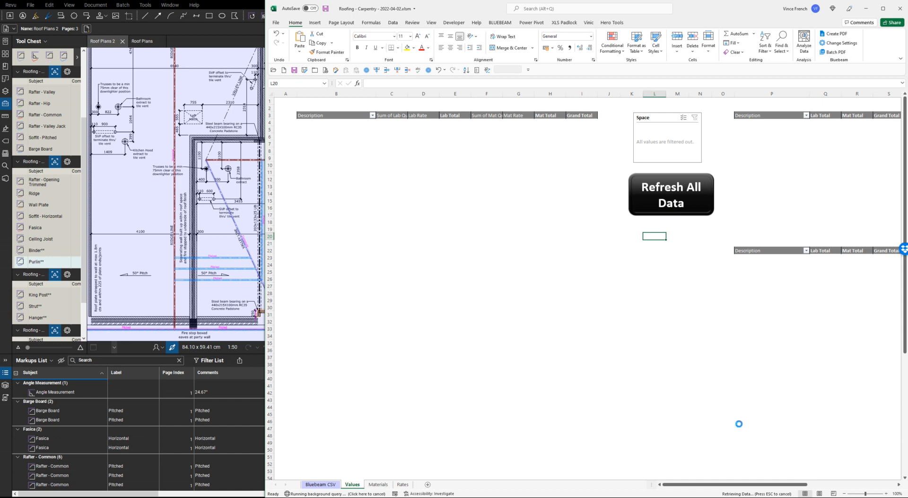
pyautogui.moveTo(739, 424)
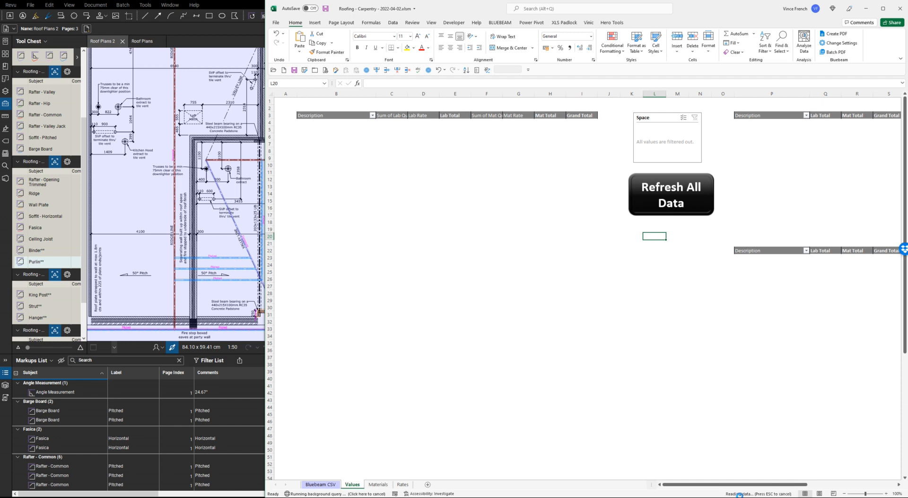
pyautogui.click(671, 194)
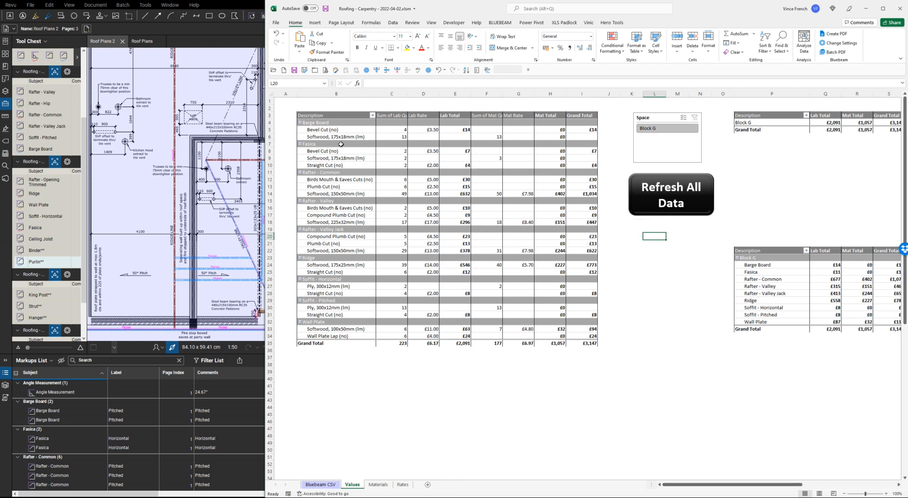
pyautogui.moveTo(344, 130)
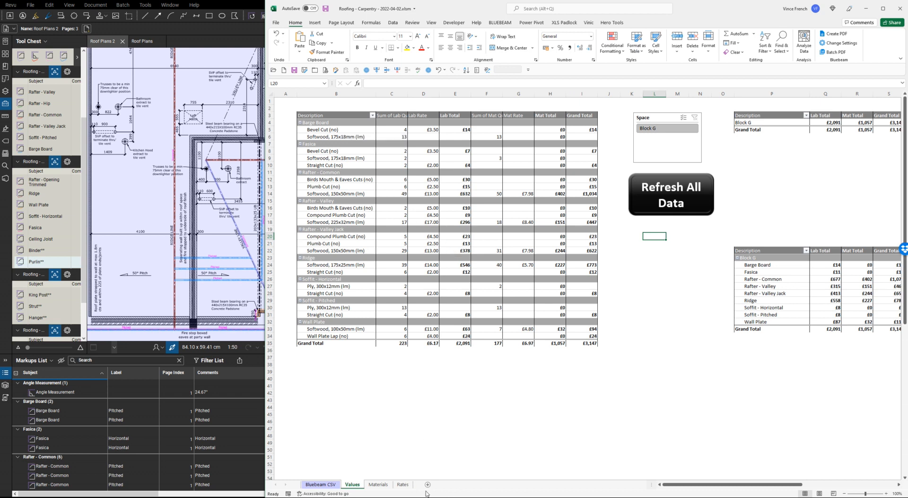
# - Review the Rates sheet, then show the PivotTable Fields list behind the costed Values pivot
pyautogui.click(403, 483)
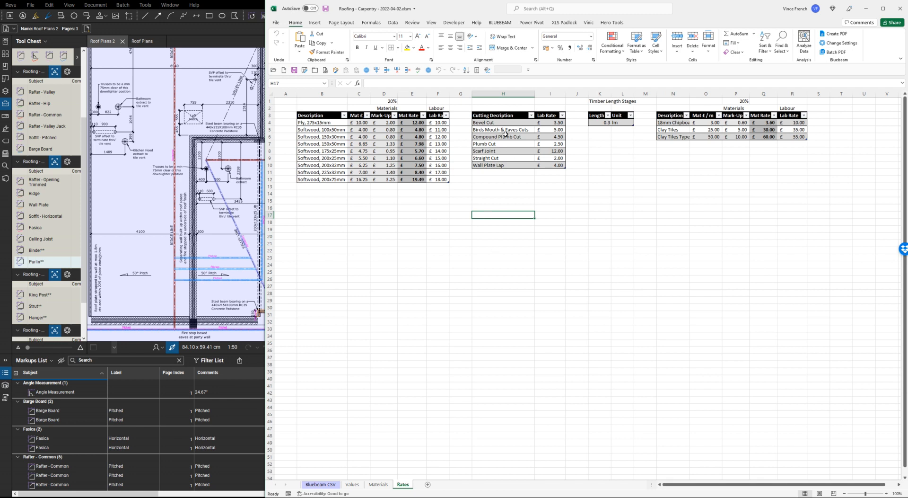
pyautogui.moveTo(675, 145)
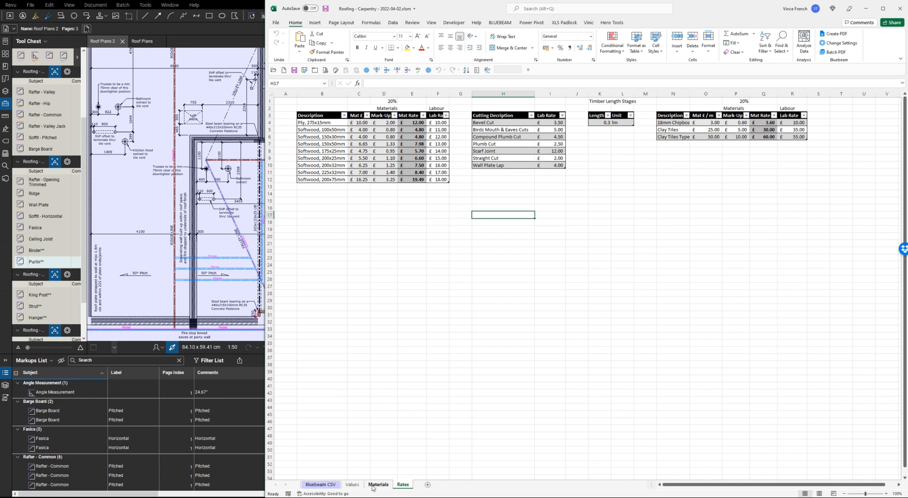
pyautogui.click(352, 483)
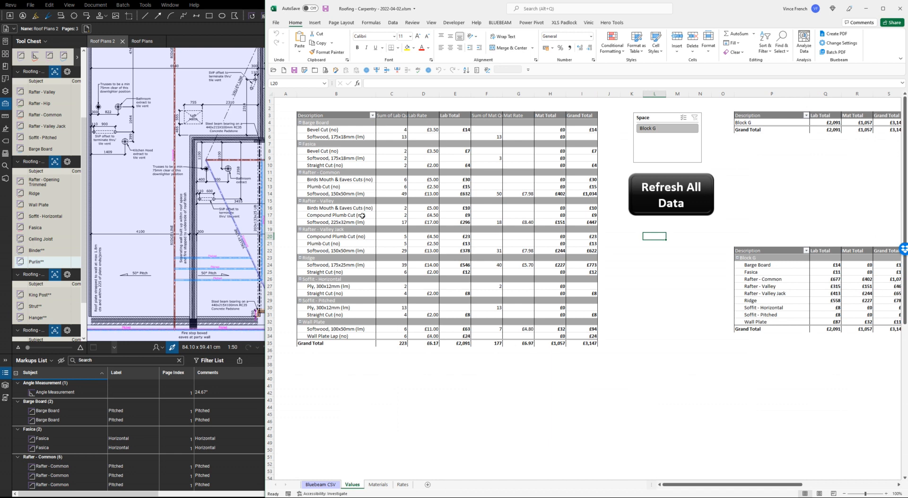
pyautogui.moveTo(388, 194)
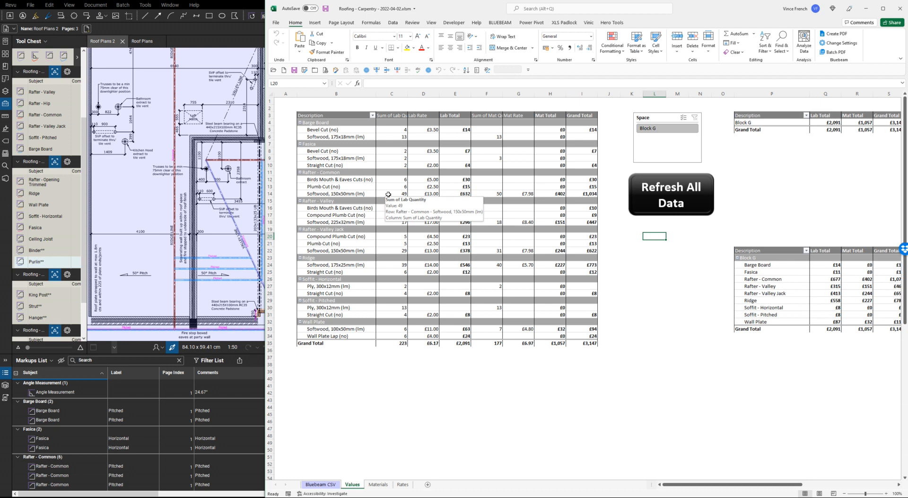
pyautogui.moveTo(480, 195)
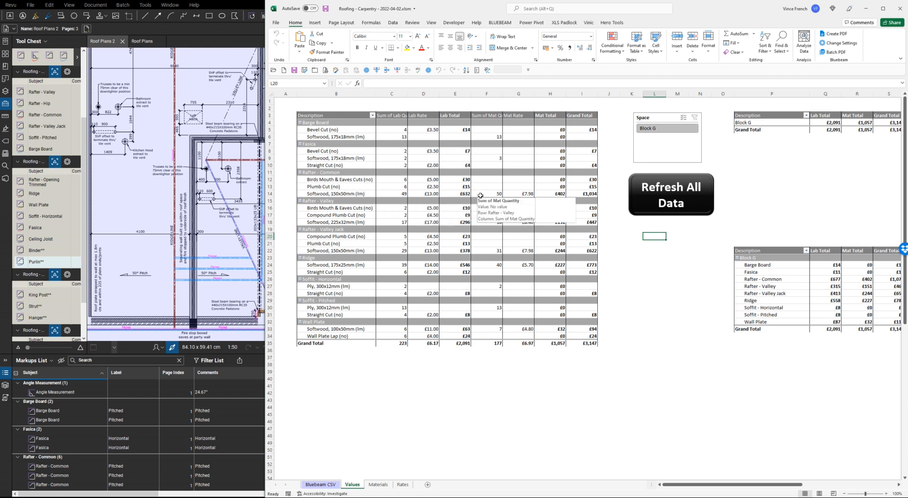
pyautogui.moveTo(394, 193)
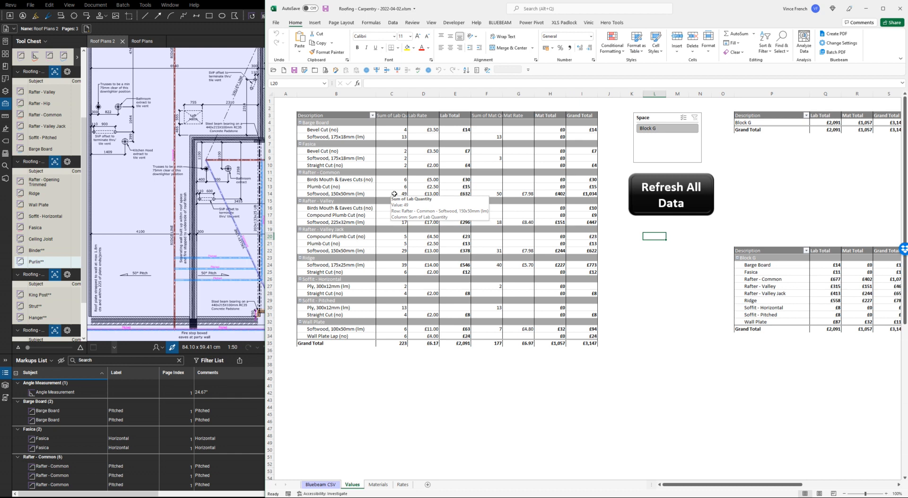
pyautogui.click(392, 194)
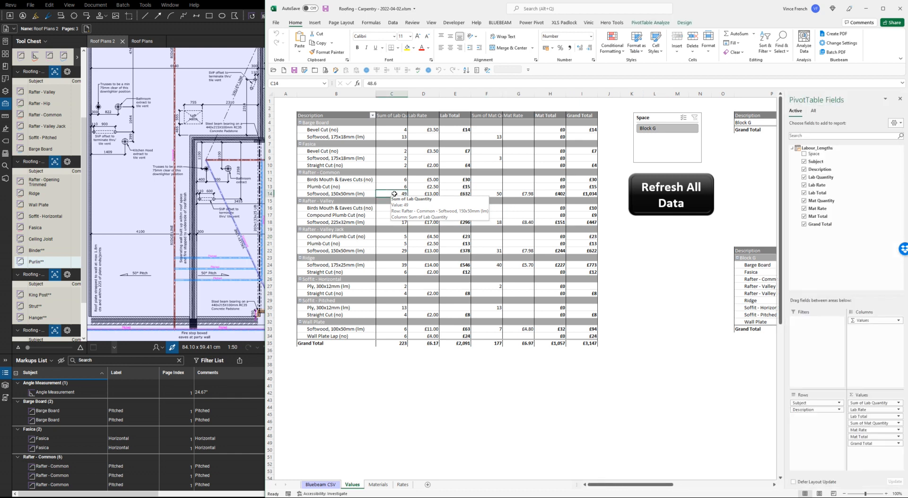
pyautogui.moveTo(478, 193)
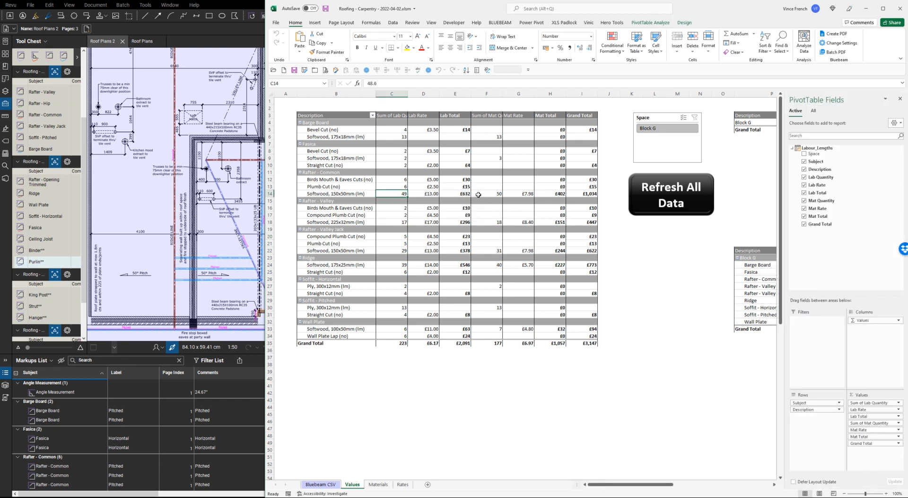
pyautogui.moveTo(511, 351)
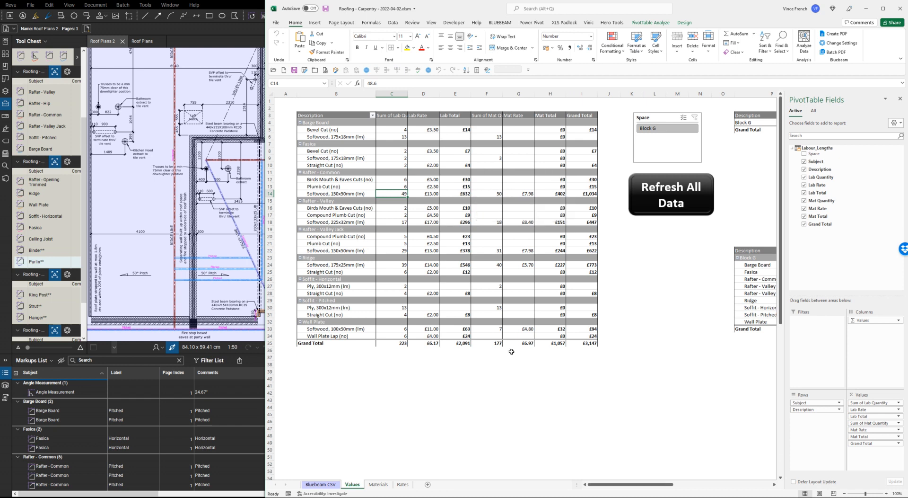
# - Scroll right across the Values sheet pivot tables toward the Materials data
pyautogui.hscroll(3)
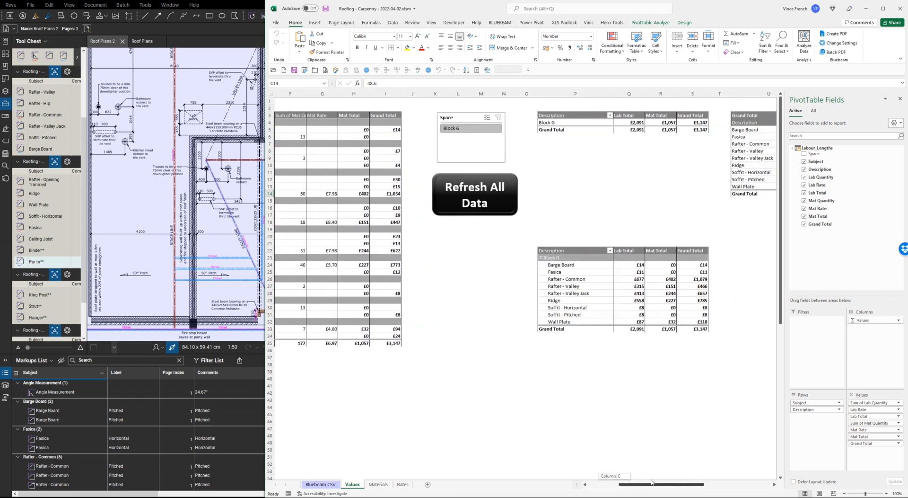
pyautogui.hscroll(3)
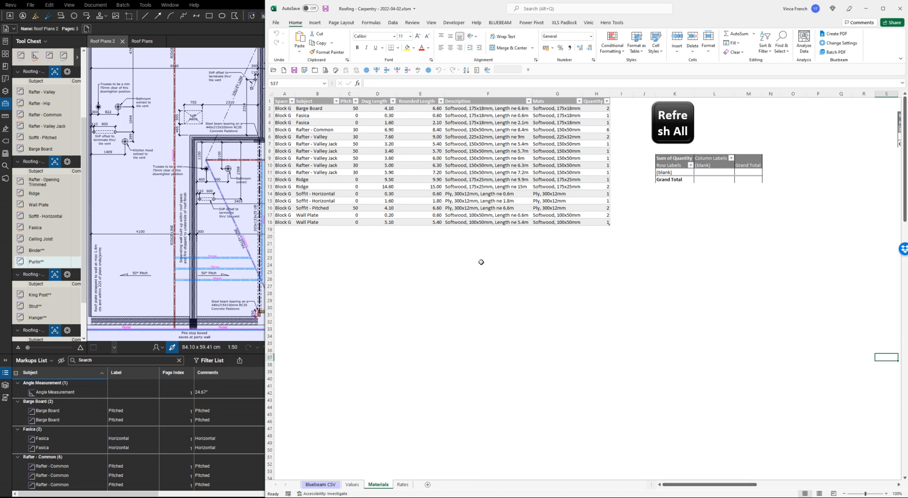
pyautogui.moveTo(321, 117)
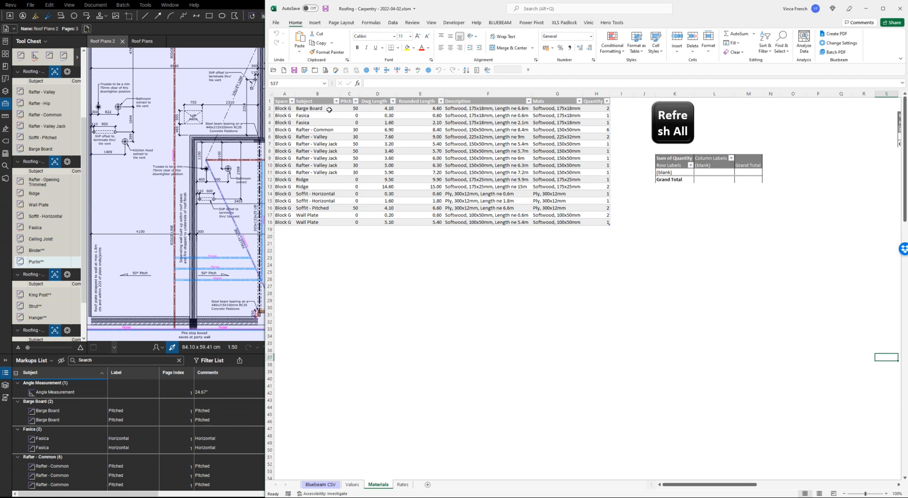
pyautogui.moveTo(353, 110)
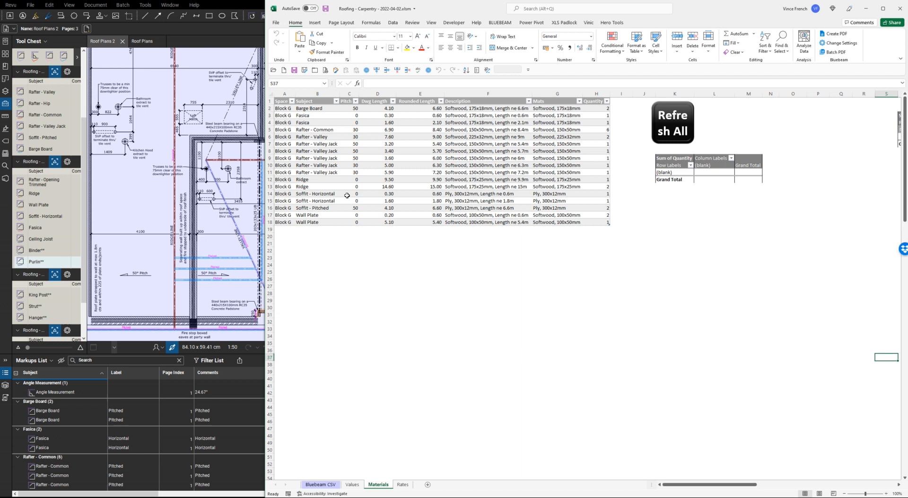
pyautogui.moveTo(417, 109)
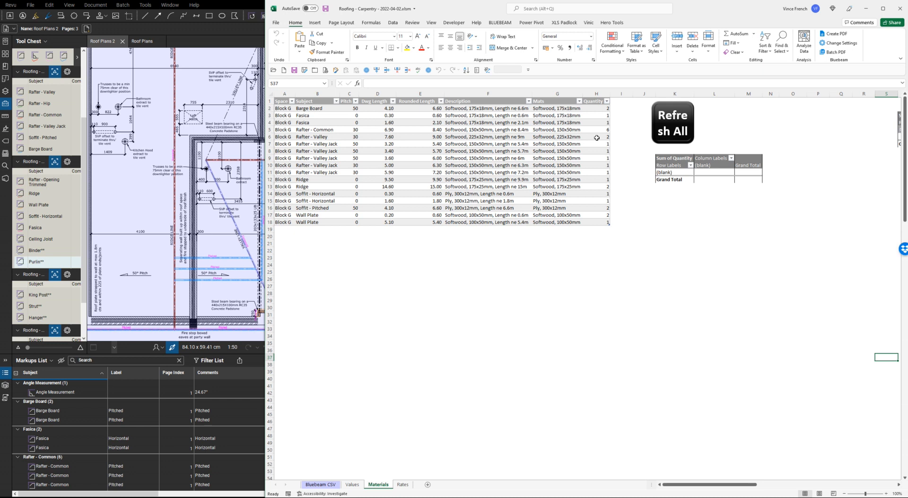
pyautogui.moveTo(481, 428)
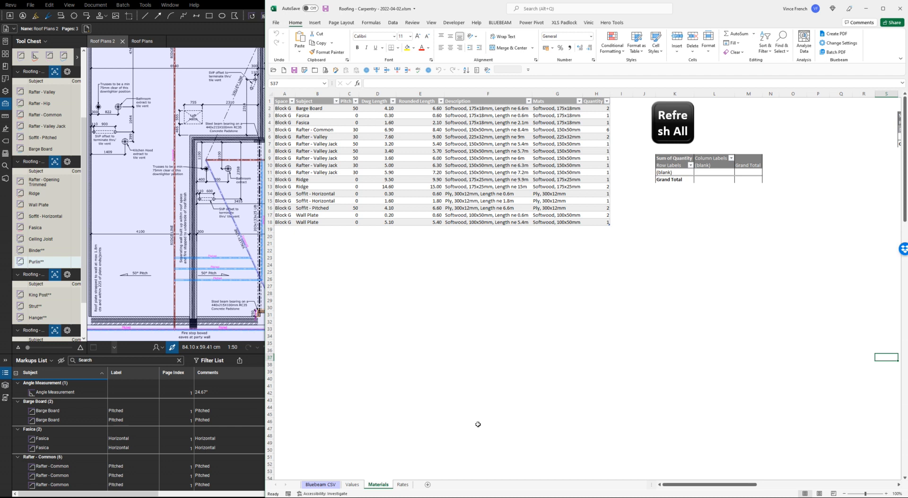
pyautogui.moveTo(459, 382)
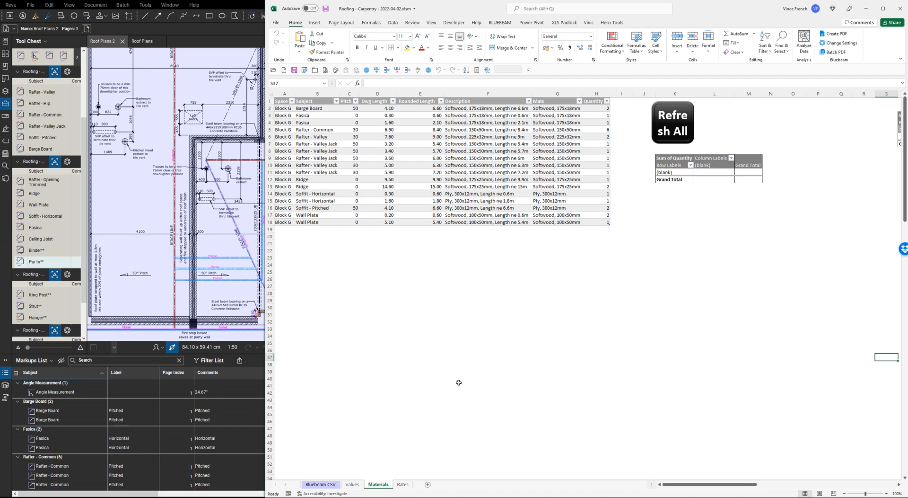